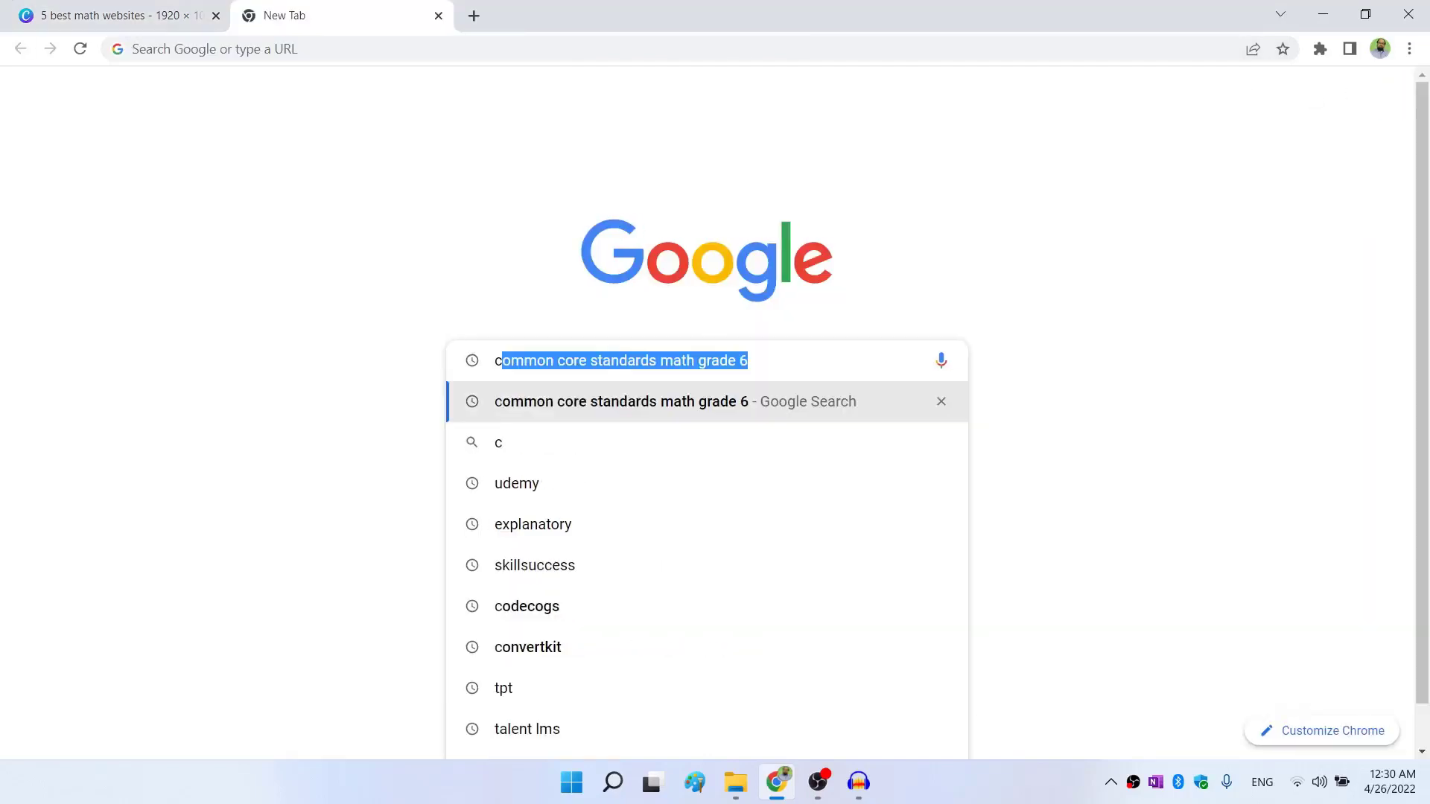
Search Google for "codecogs" and go to the Online Equation Editor standalone result.
{"action": "left_click", "coordinate": [526, 607]}
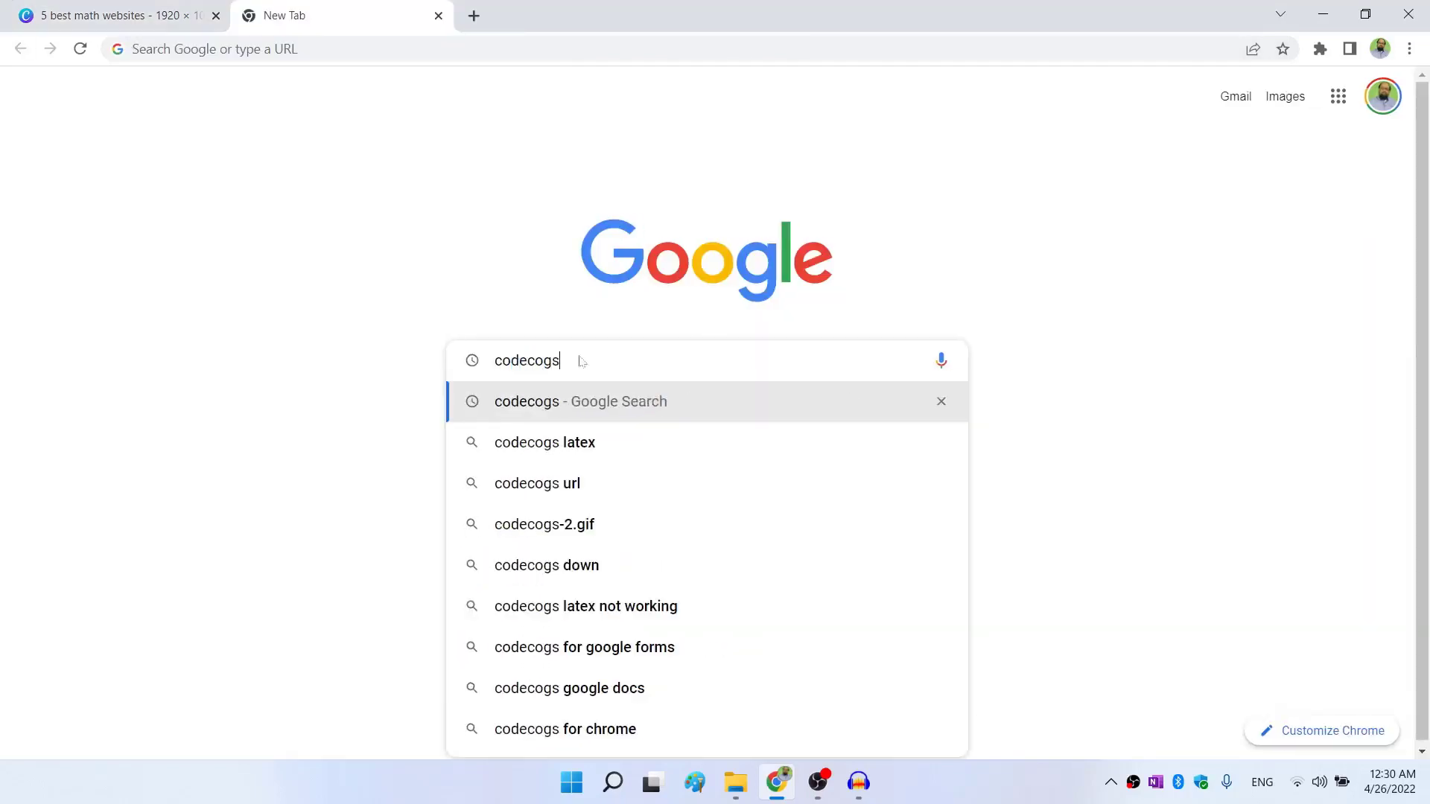
{"action": "left_click", "coordinate": [580, 402]}
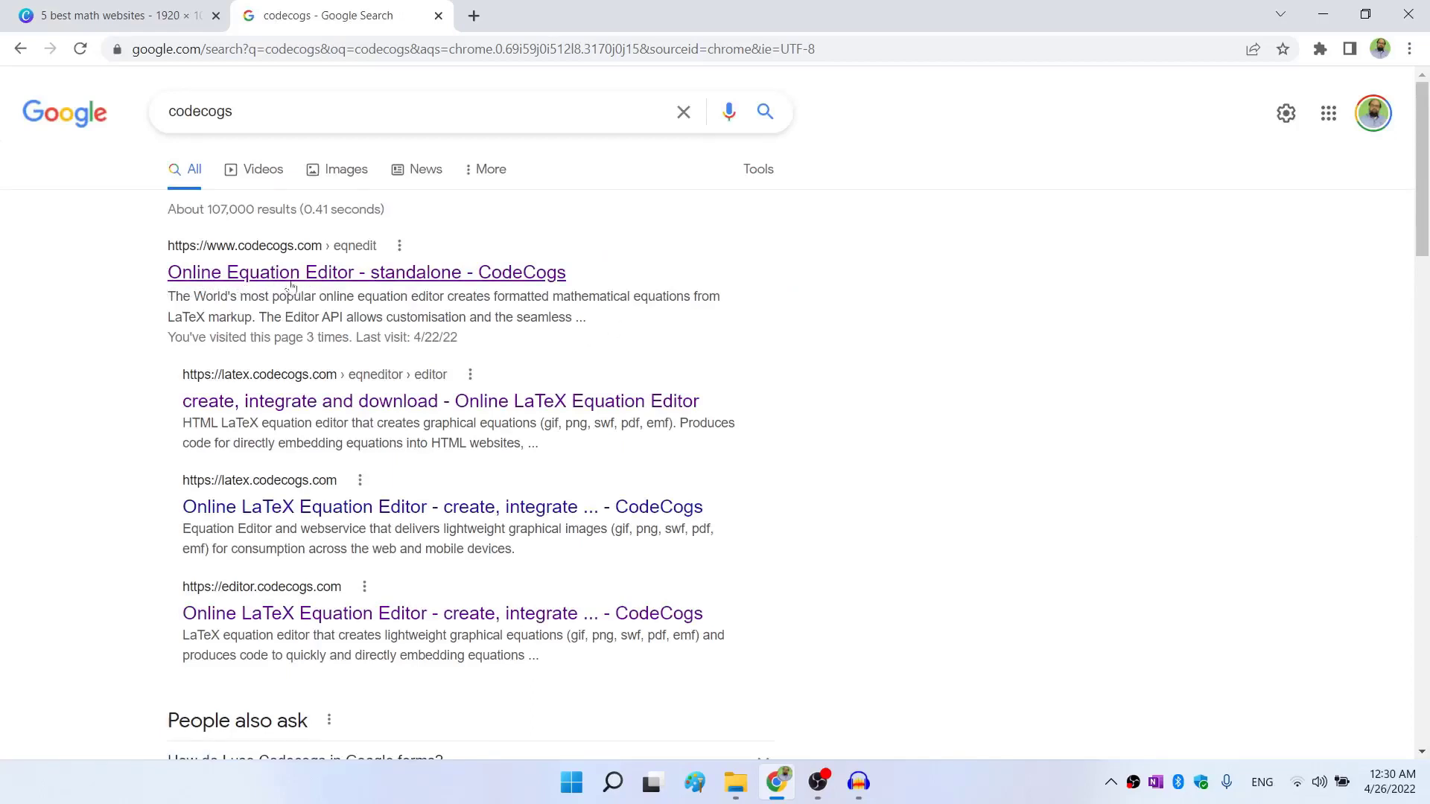
{"action": "mouse_move", "coordinate": [353, 283]}
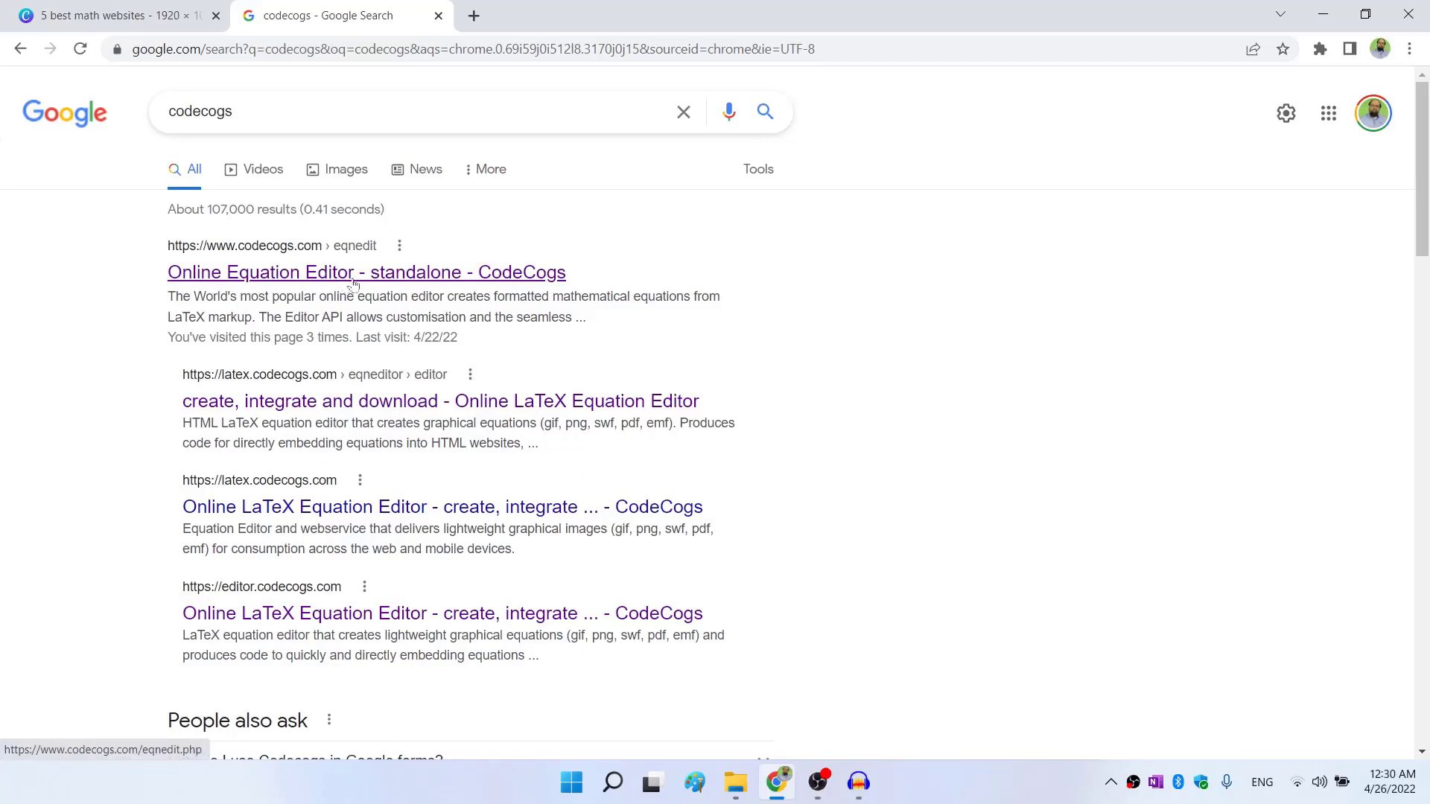
{"action": "left_click", "coordinate": [354, 273]}
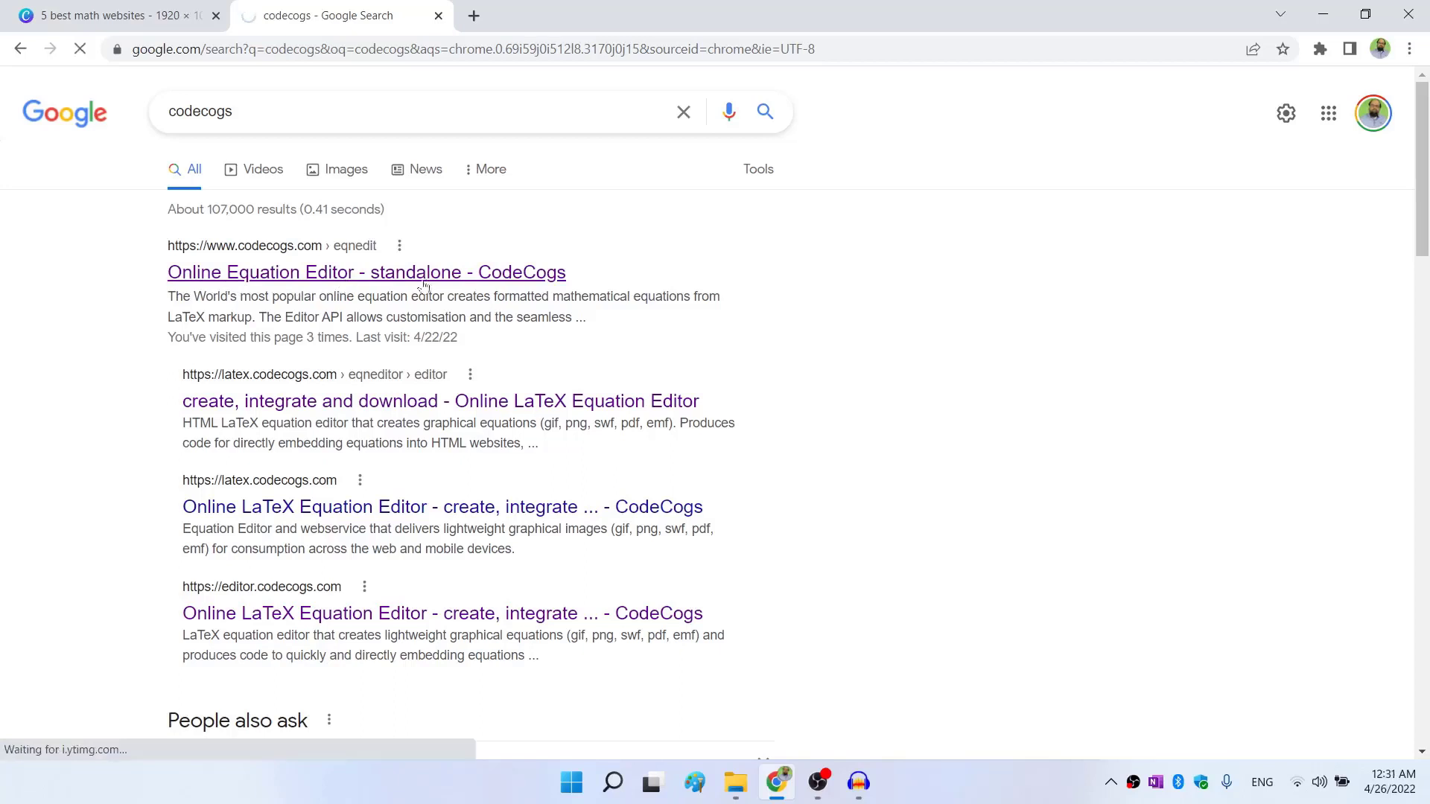
Bring up the root/integral templates in CodeCogs, checking the target expression in the Canva slide.
{"action": "left_click", "coordinate": [365, 272]}
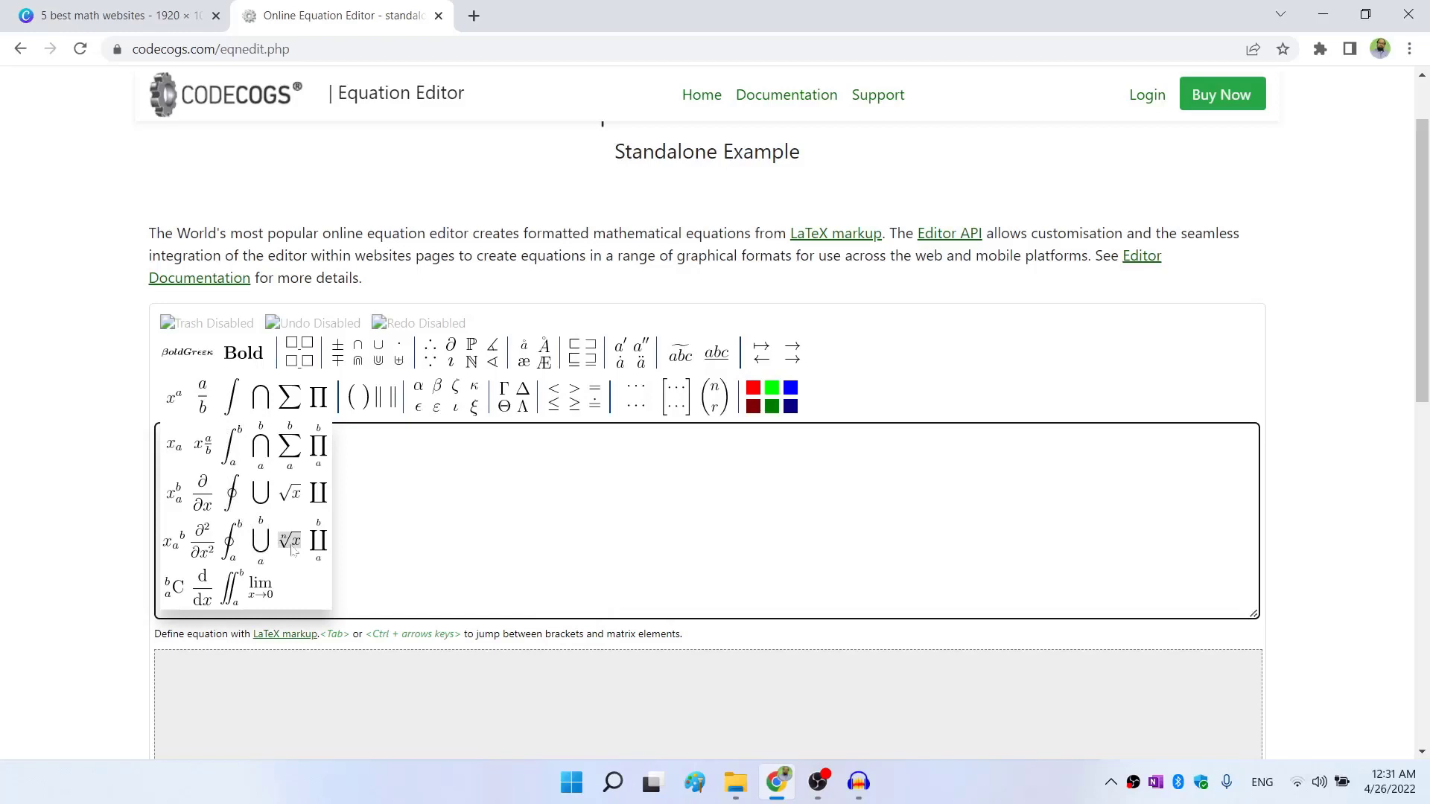
{"action": "left_click", "coordinate": [119, 16]}
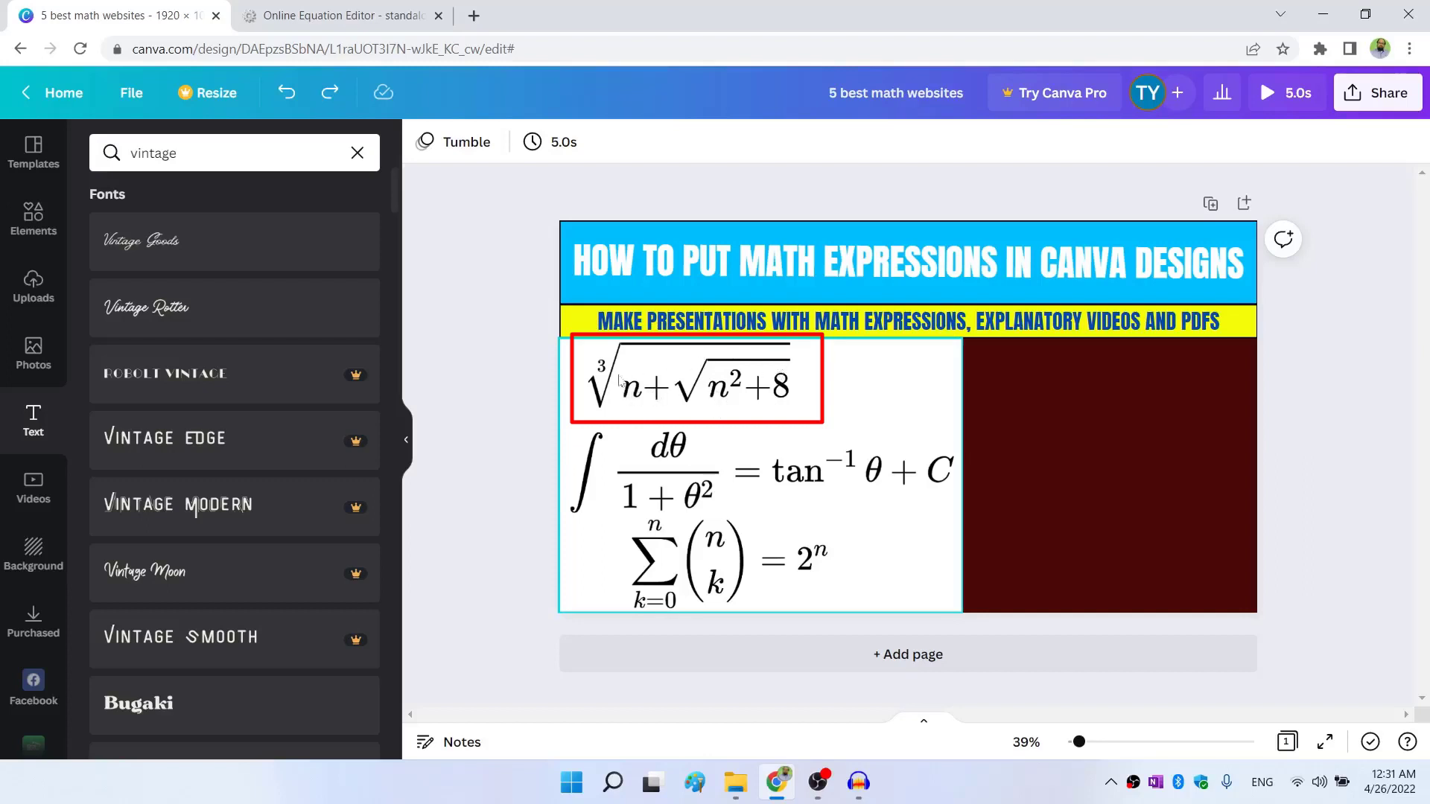
{"action": "left_click", "coordinate": [353, 16]}
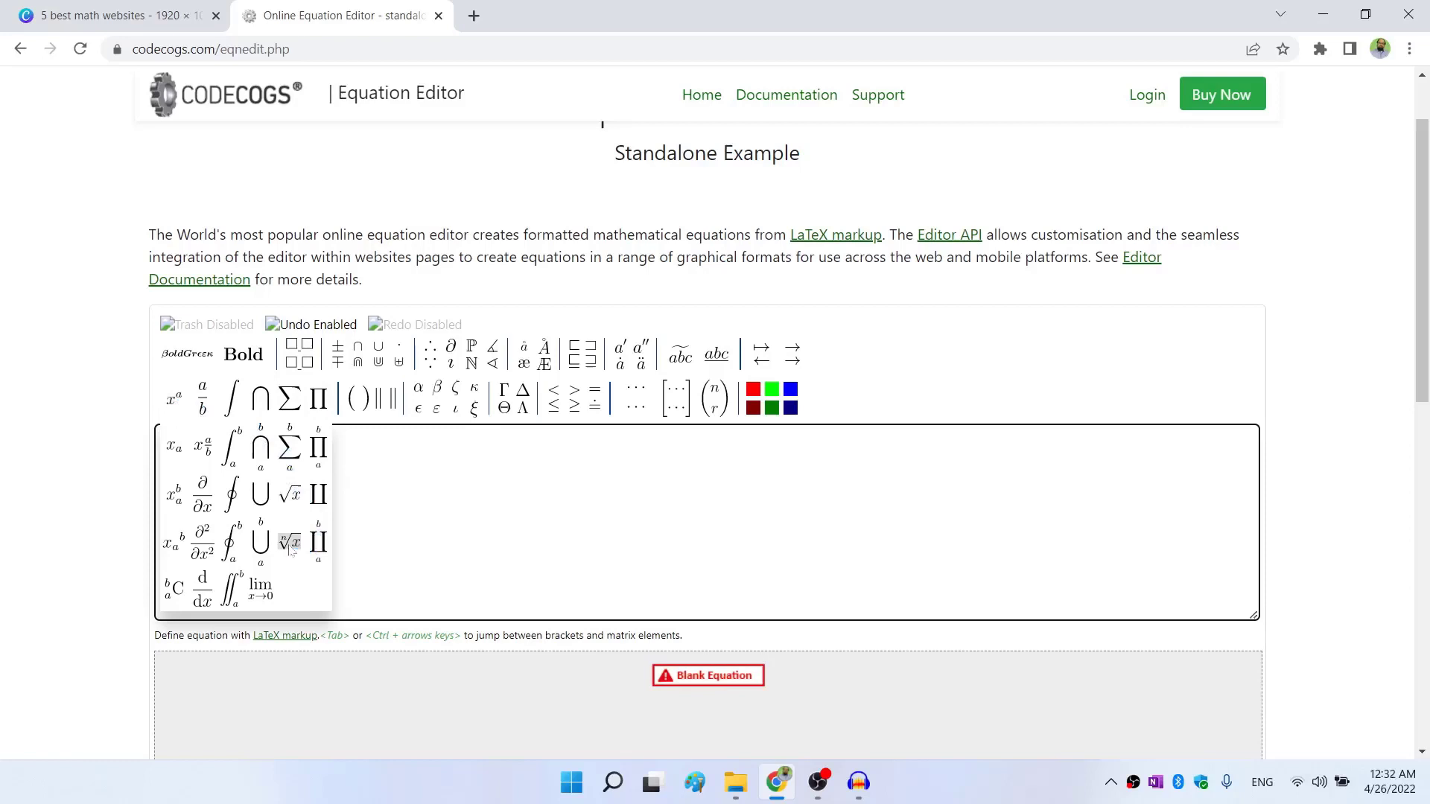
{"action": "mouse_move", "coordinate": [289, 542]}
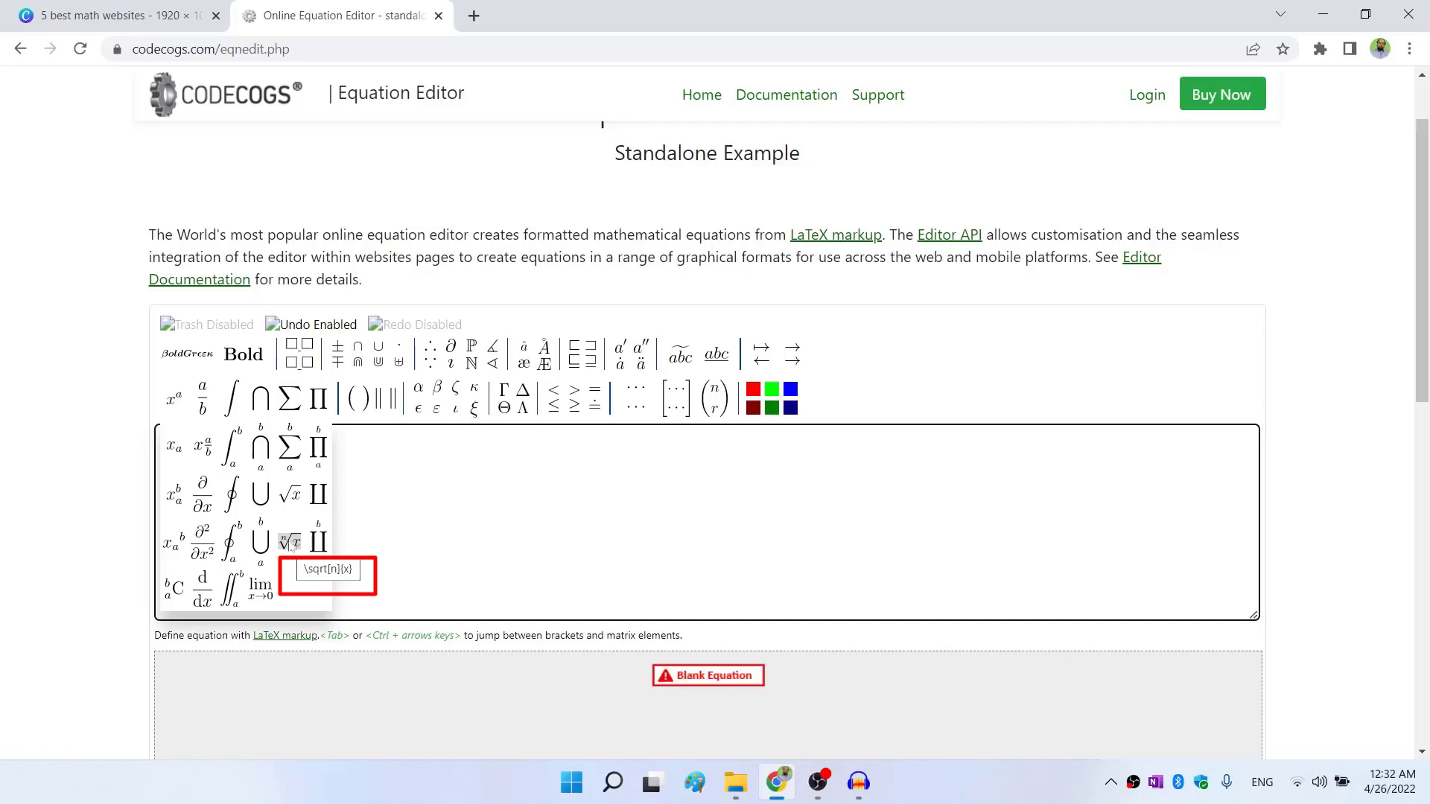
{"action": "mouse_move", "coordinate": [289, 542]}
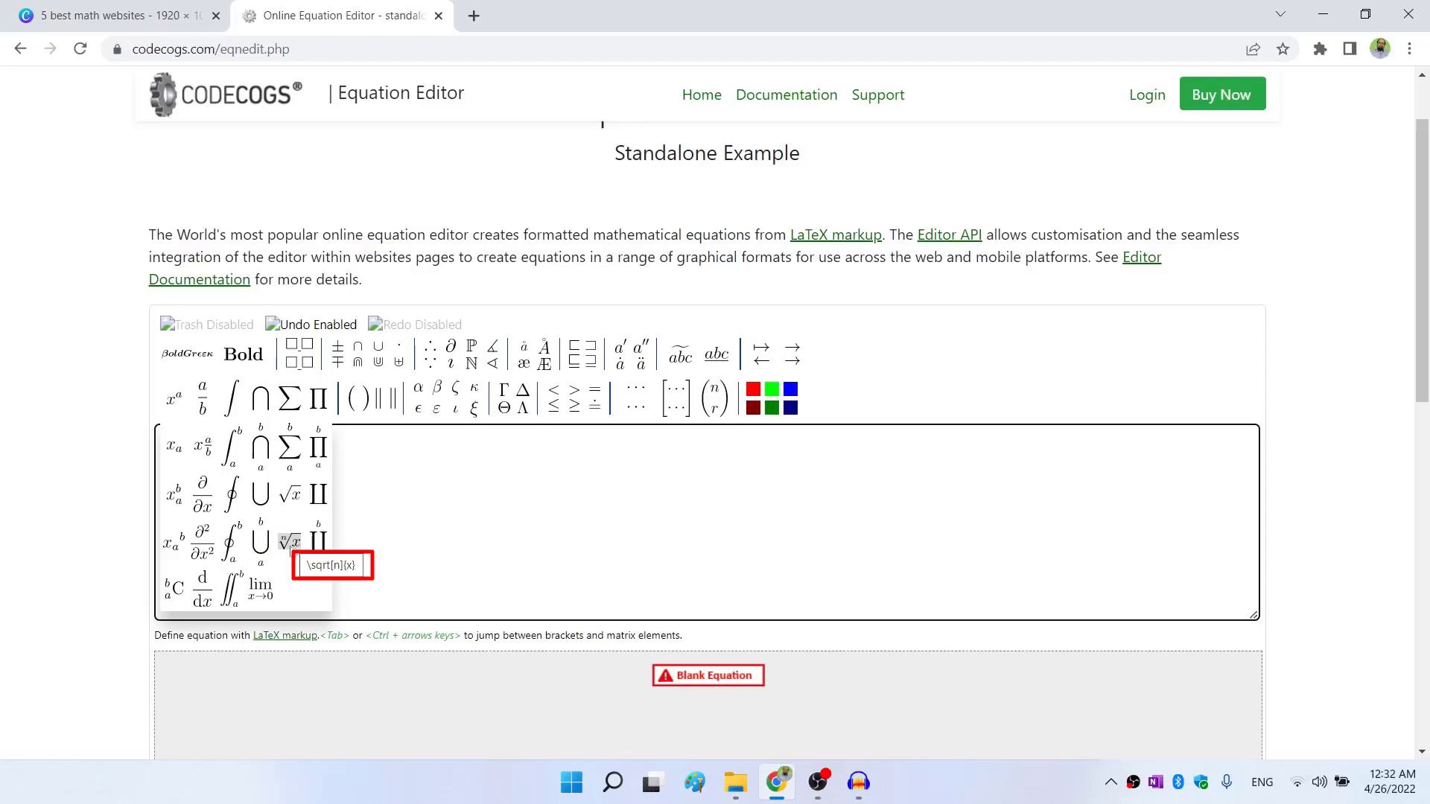
Build a cube root (index 3) containing "n+", referring to the Canva slide for the target.
{"action": "left_click", "coordinate": [287, 543]}
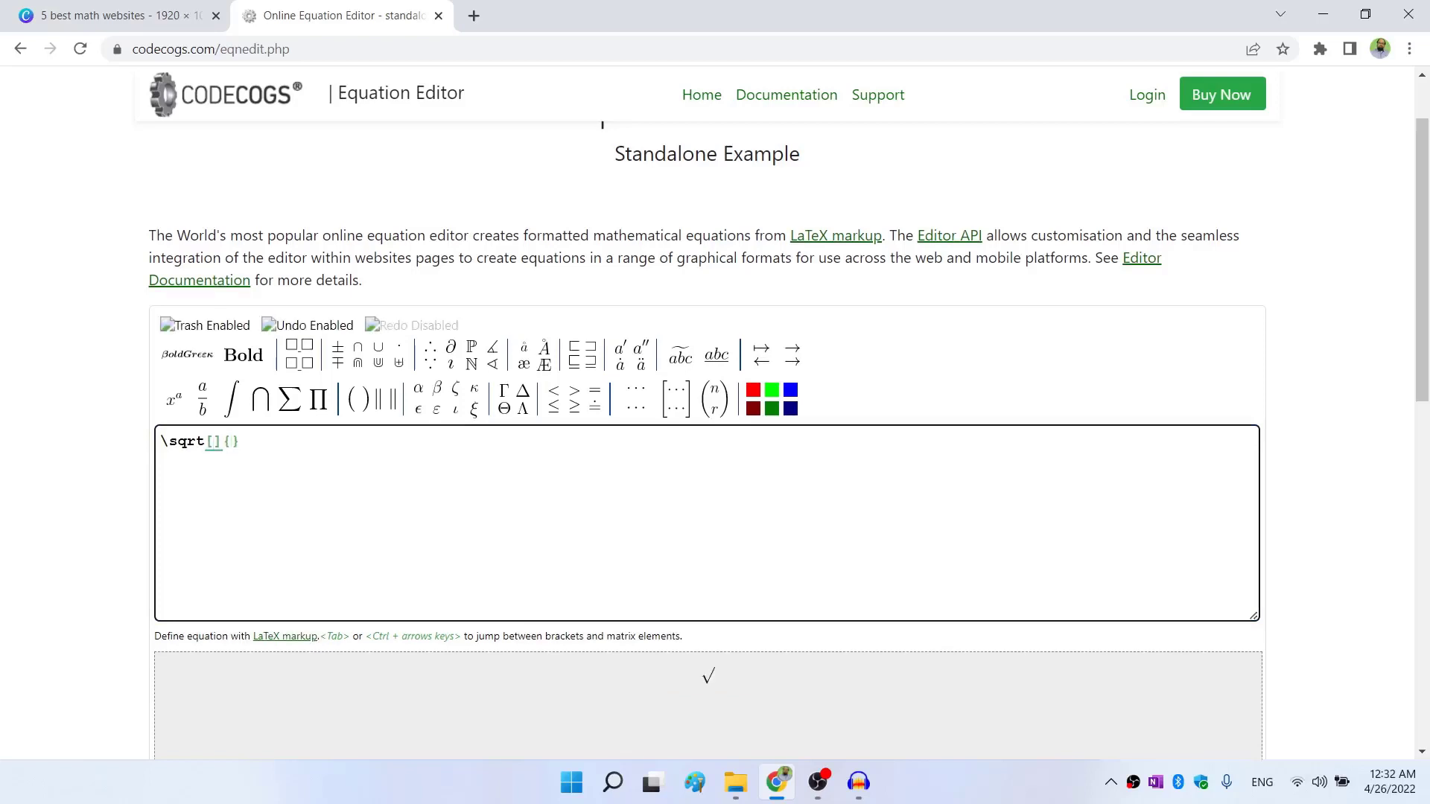
{"action": "type", "text": "3"}
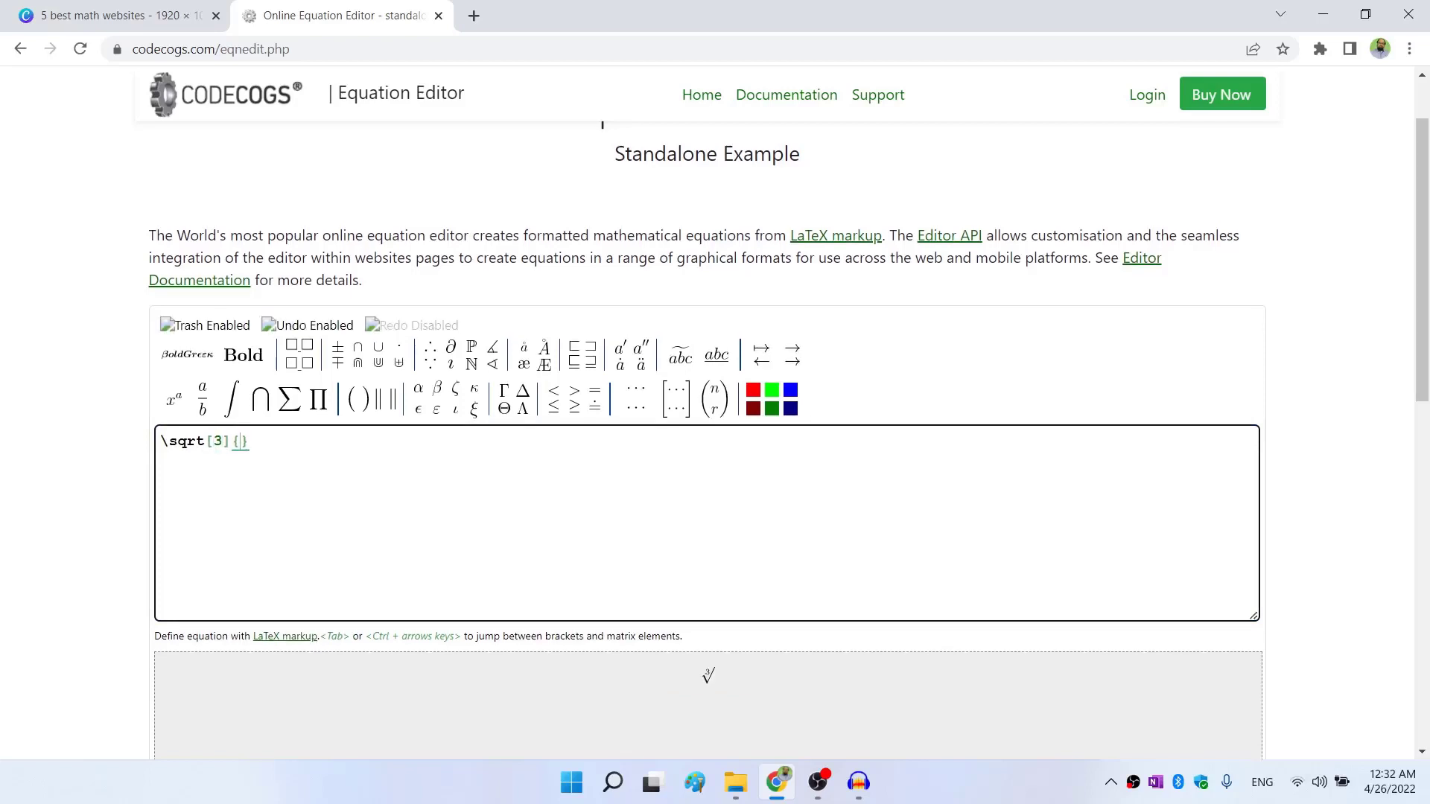
{"action": "left_click", "coordinate": [119, 16]}
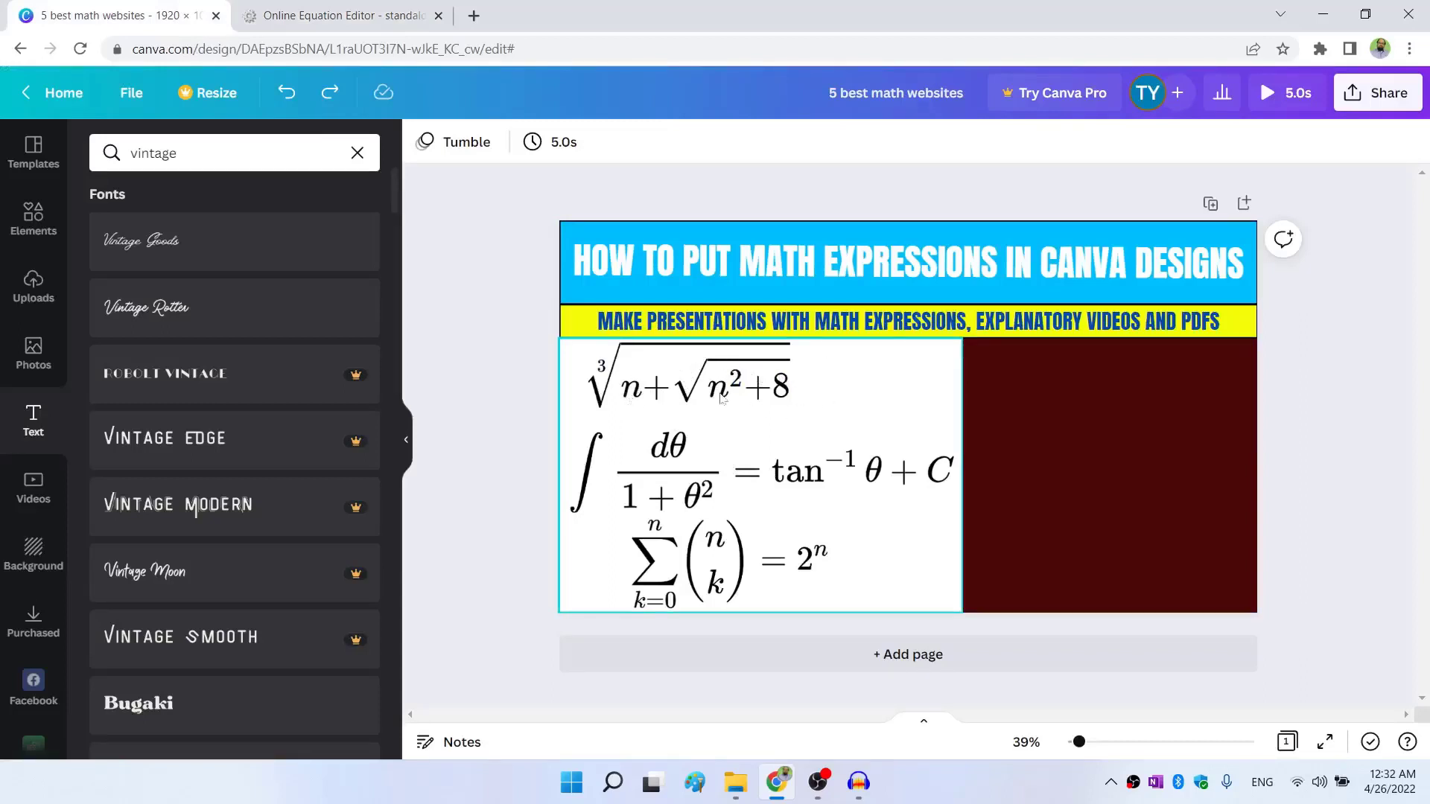
{"action": "left_click", "coordinate": [345, 16]}
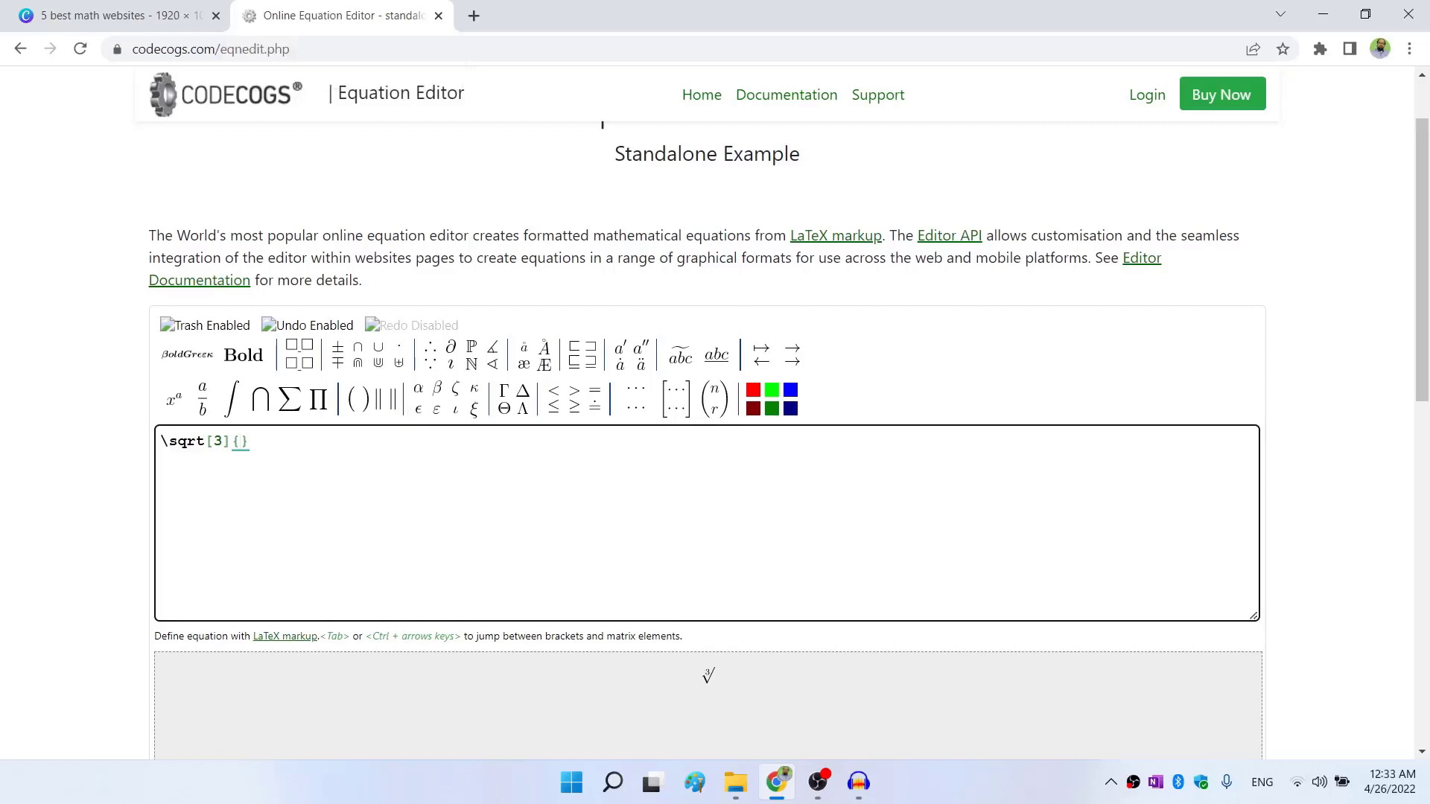
{"action": "type", "text": "n+"}
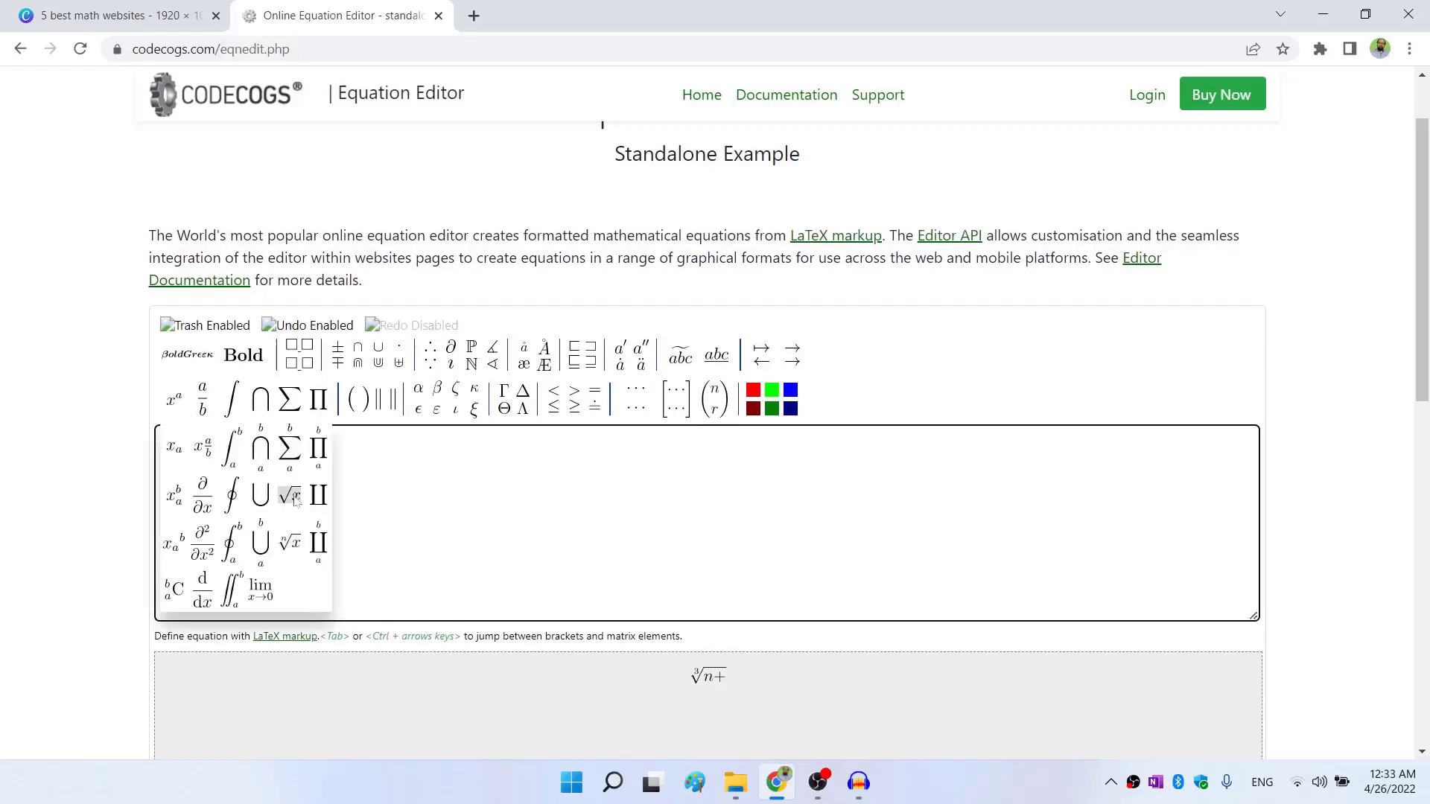
Nest a square root of n^2+8 inside the cube root and reach the Download options.
{"action": "left_click", "coordinate": [112, 15]}
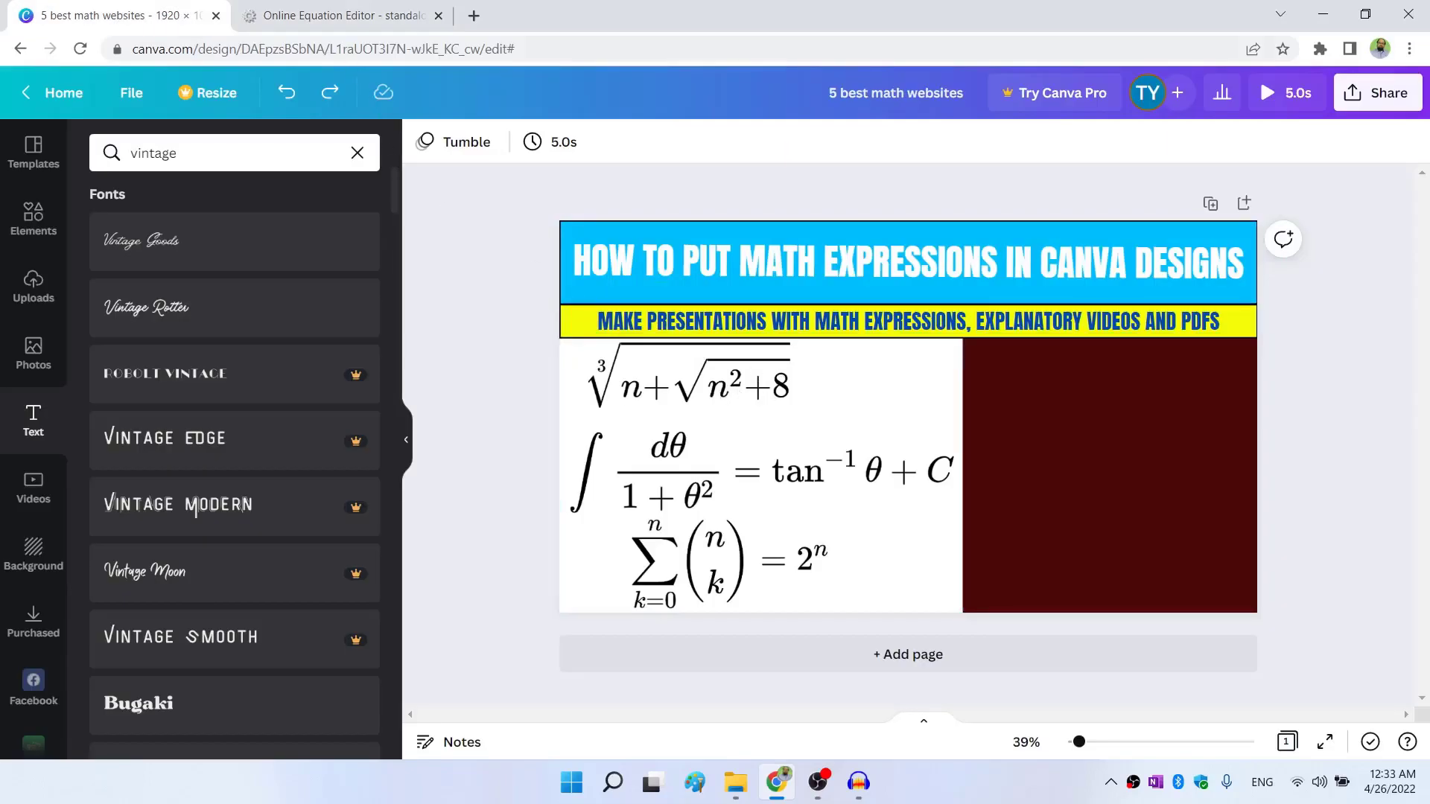
{"action": "left_click", "coordinate": [344, 15]}
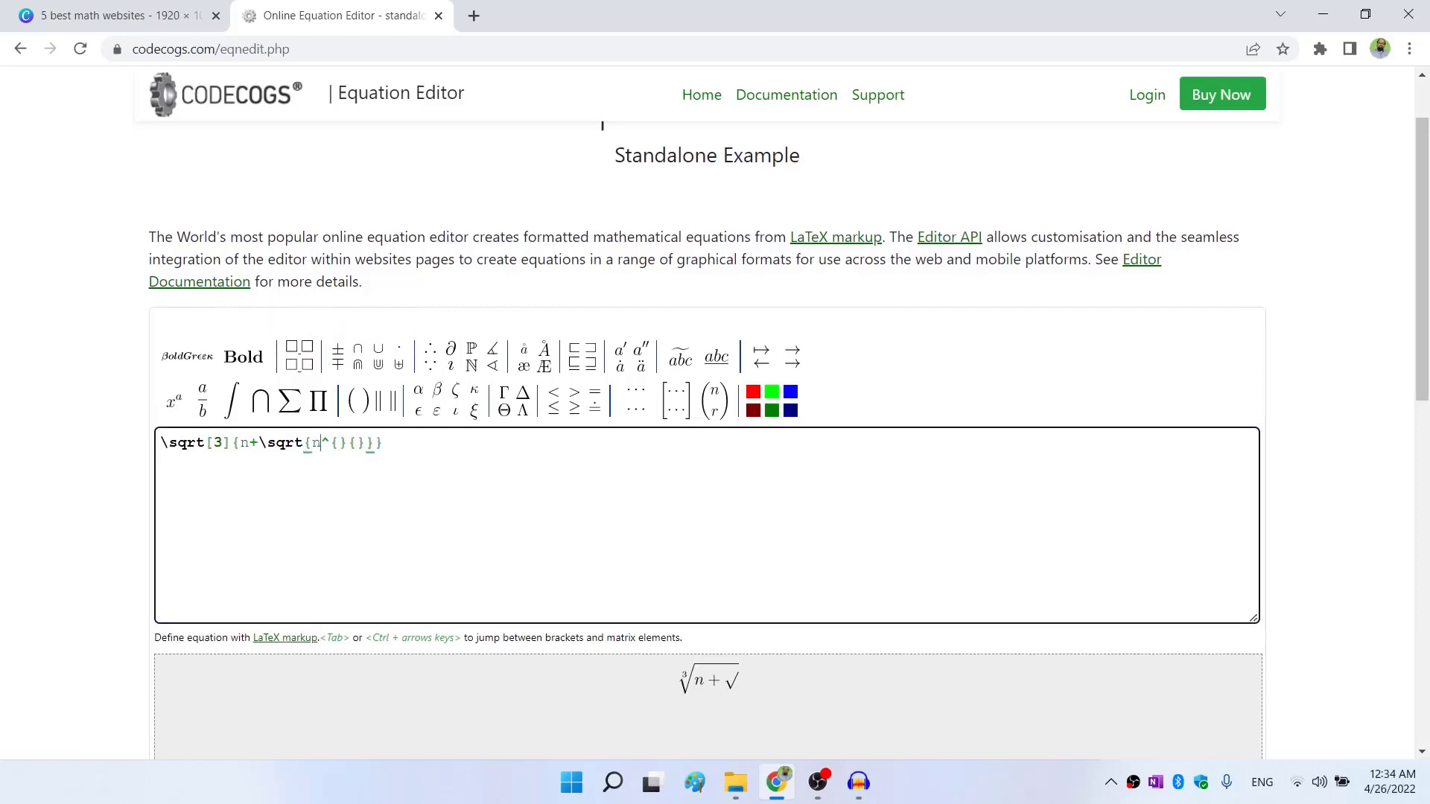
{"action": "type", "text": "2"}
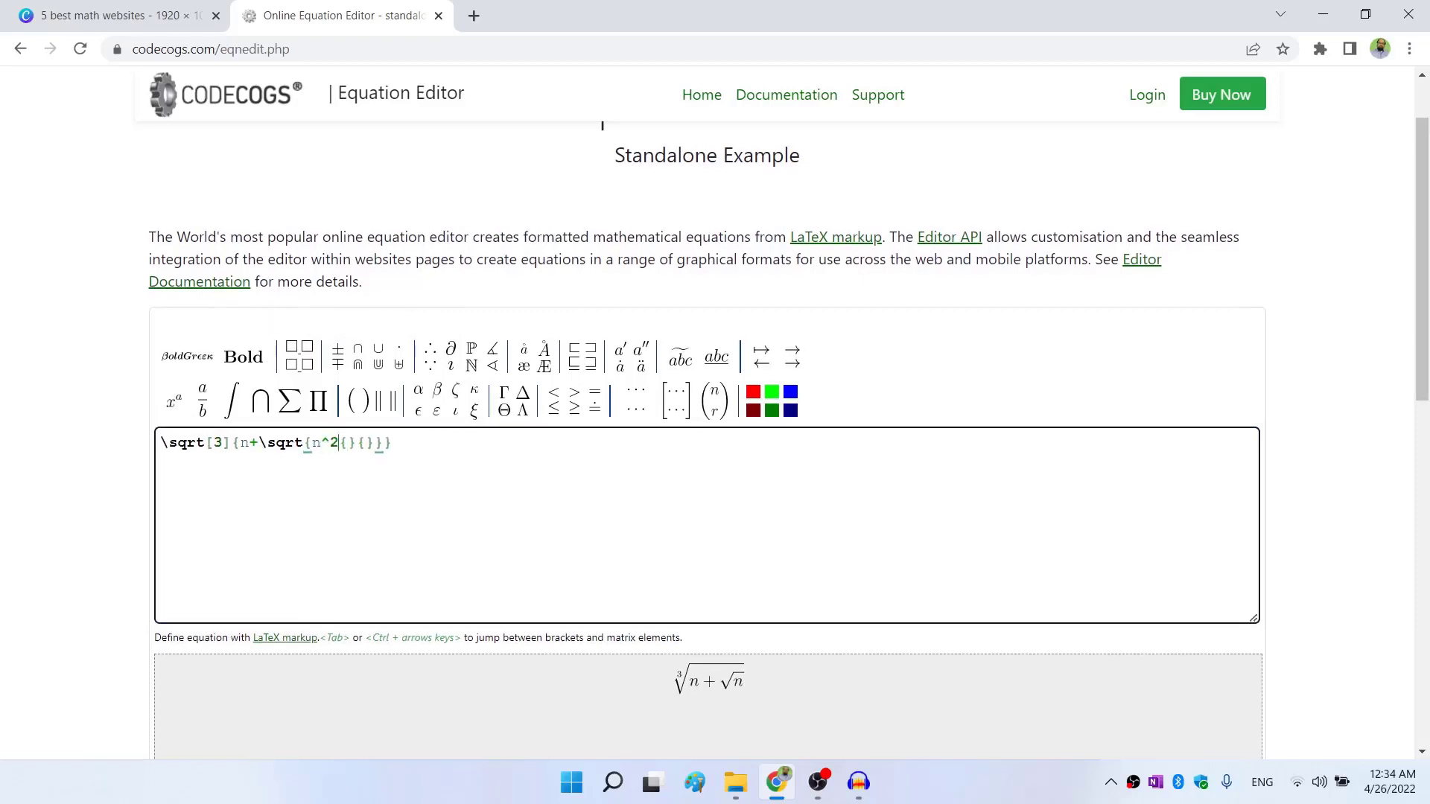
{"action": "type", "text": "+8"}
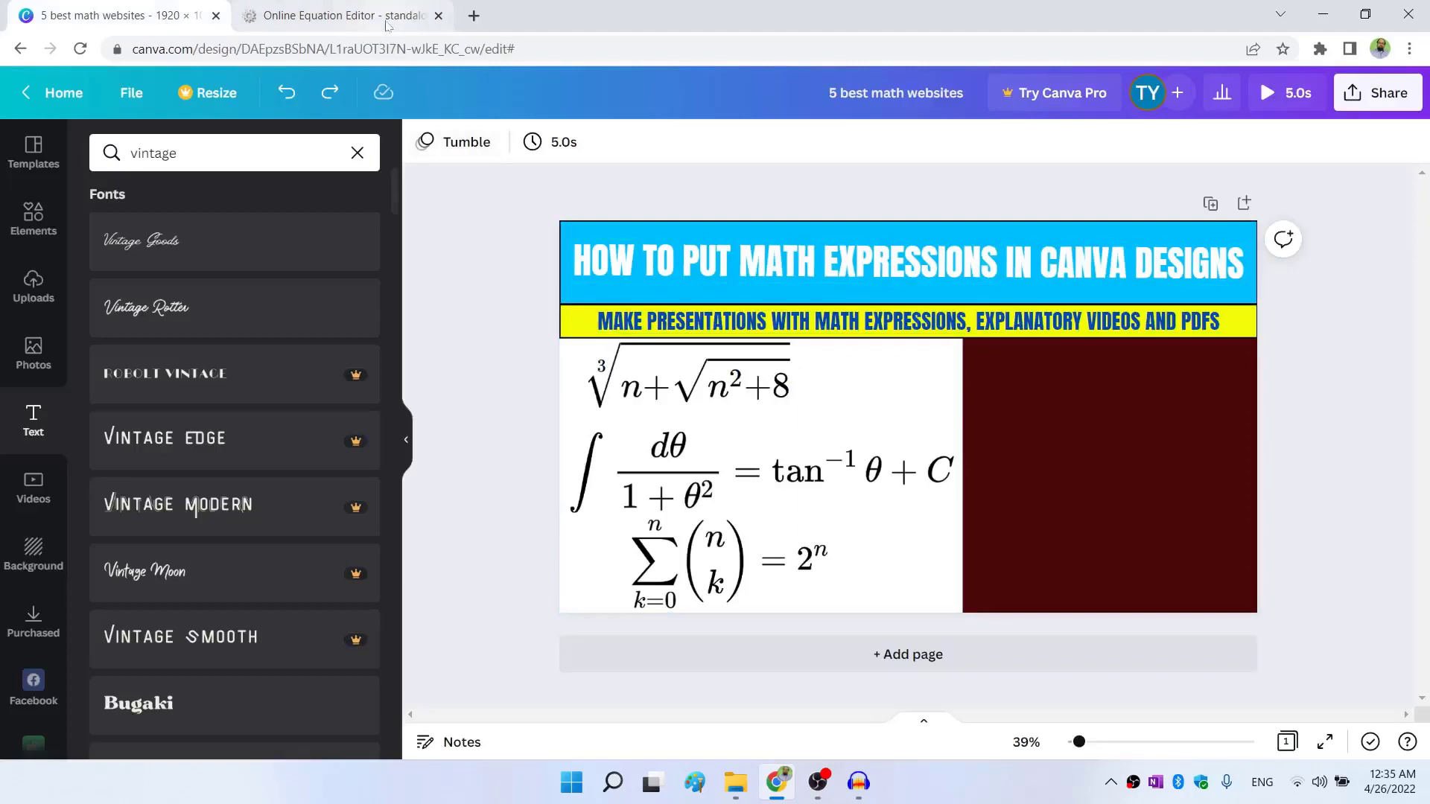
{"action": "left_click", "coordinate": [344, 14]}
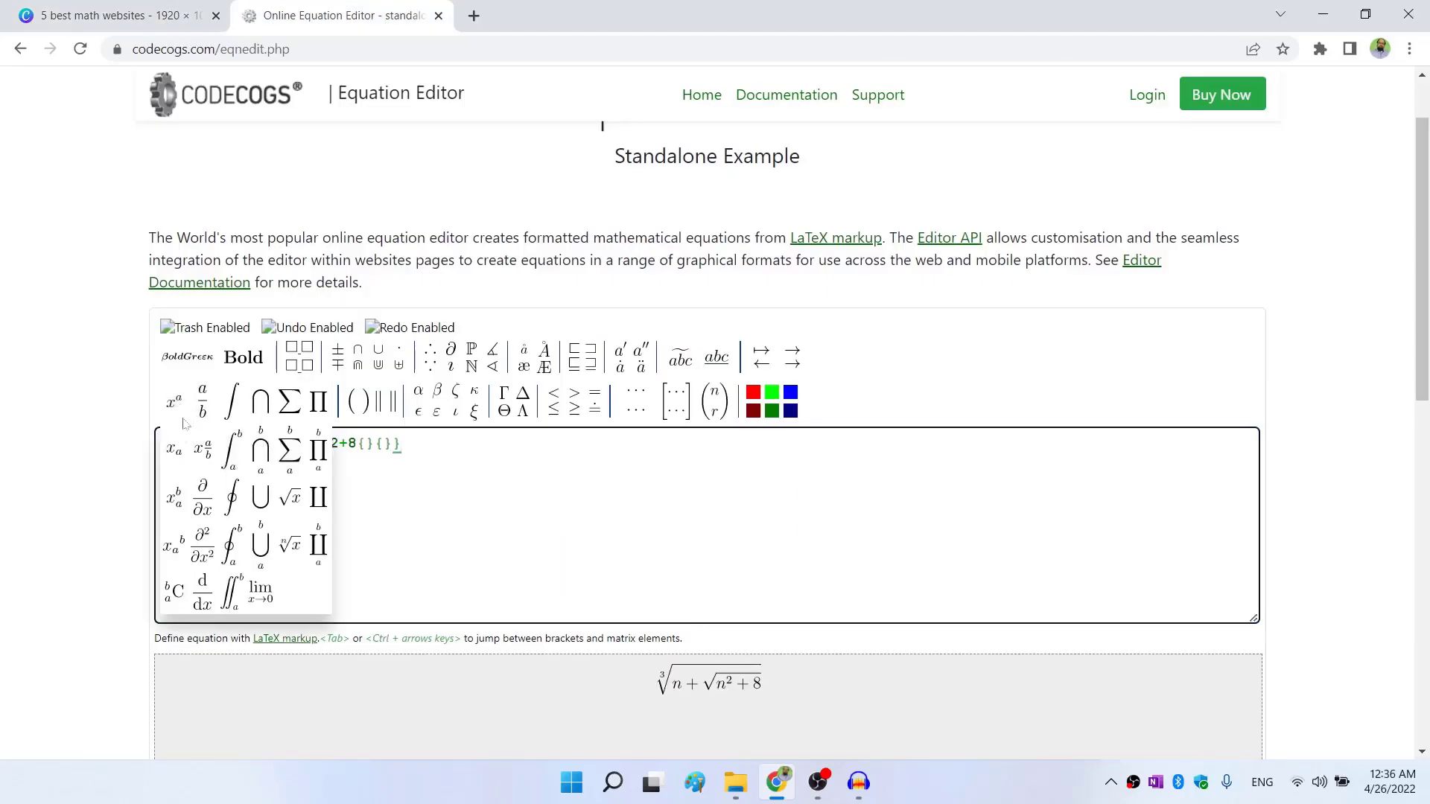
{"action": "scroll", "scroll_direction": "down", "scroll_amount": 3}
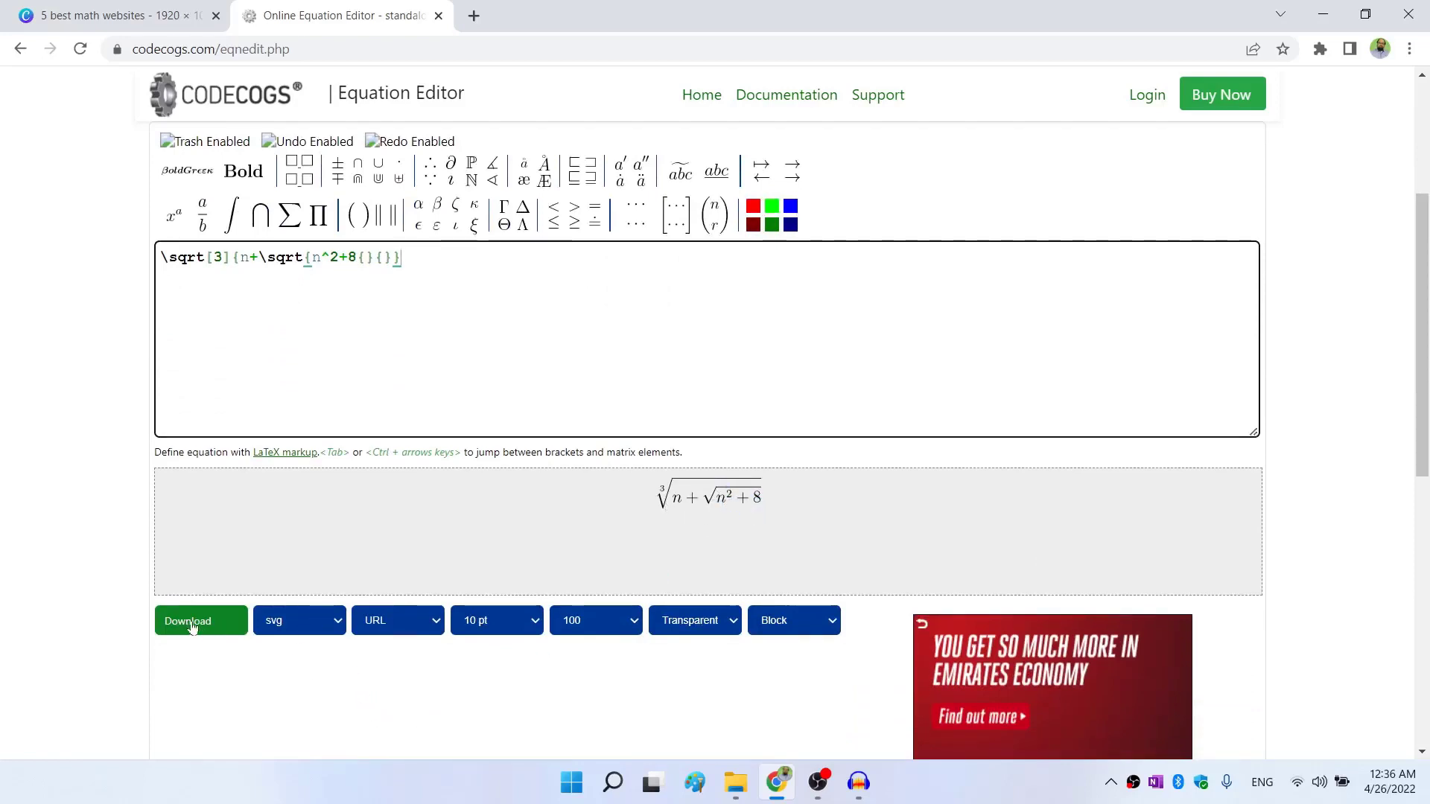
Download the equation as SVG, CodeCogsEqn (16).svg, and show it in the Downloads folder.
{"action": "left_click", "coordinate": [299, 621]}
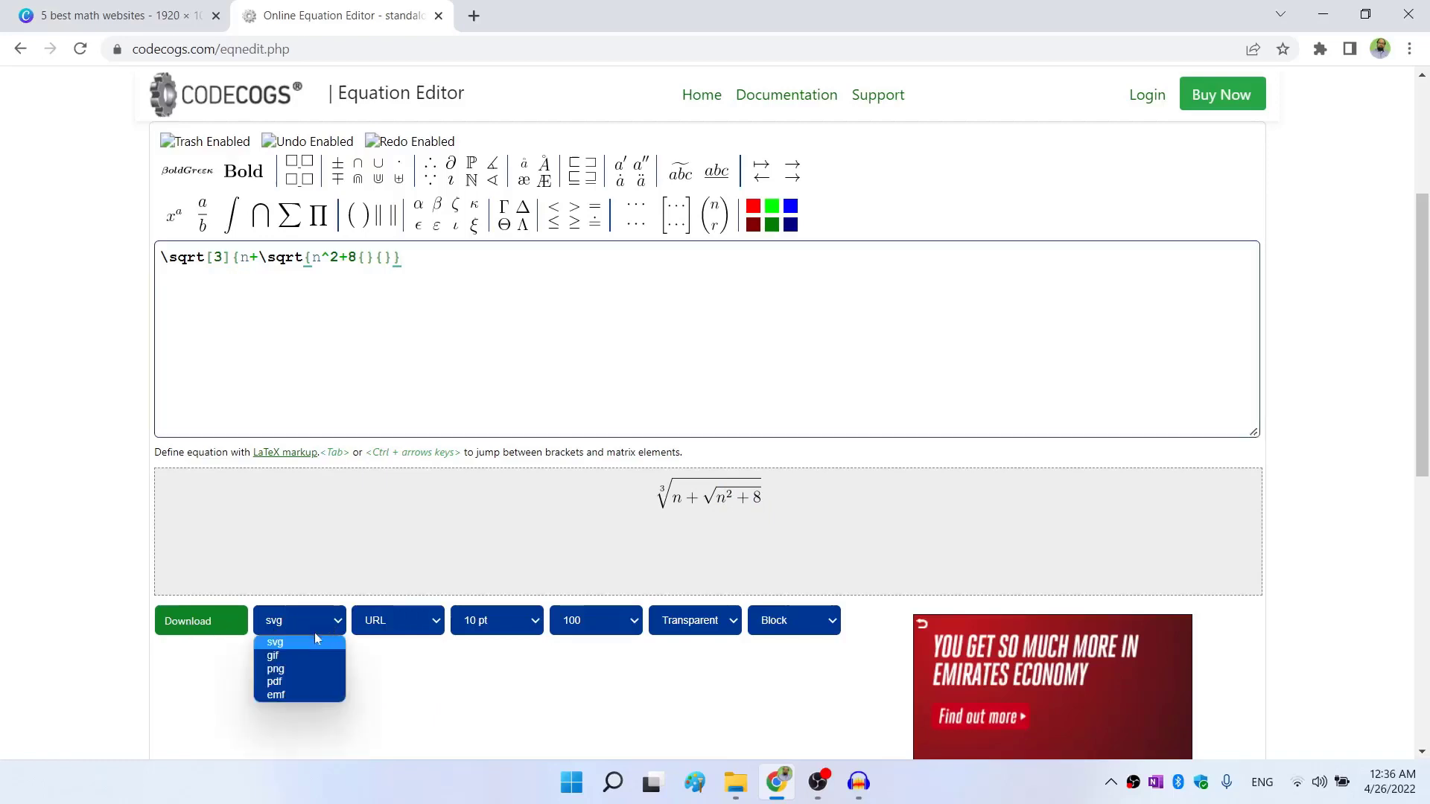
{"action": "mouse_move", "coordinate": [296, 695]}
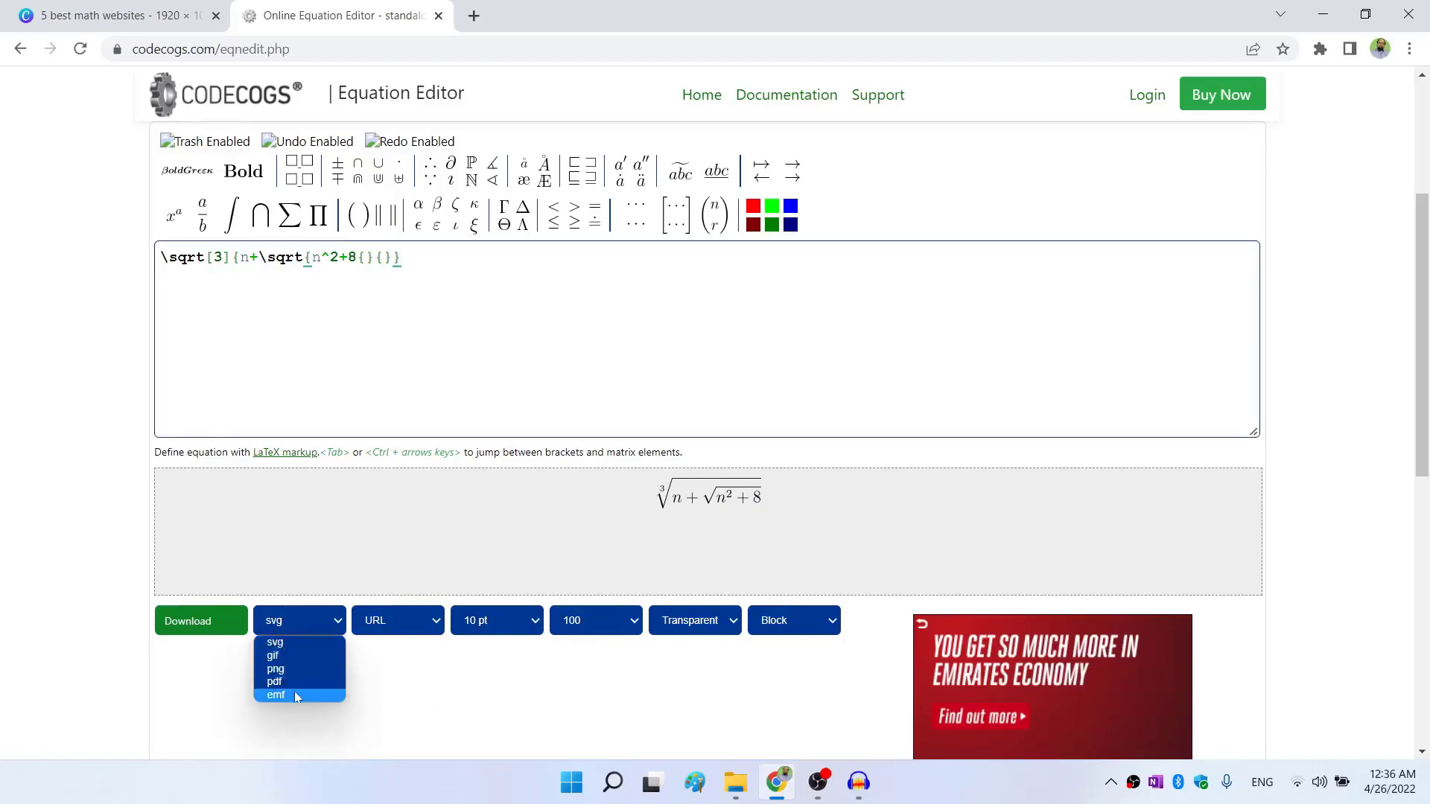
{"action": "mouse_move", "coordinate": [275, 642]}
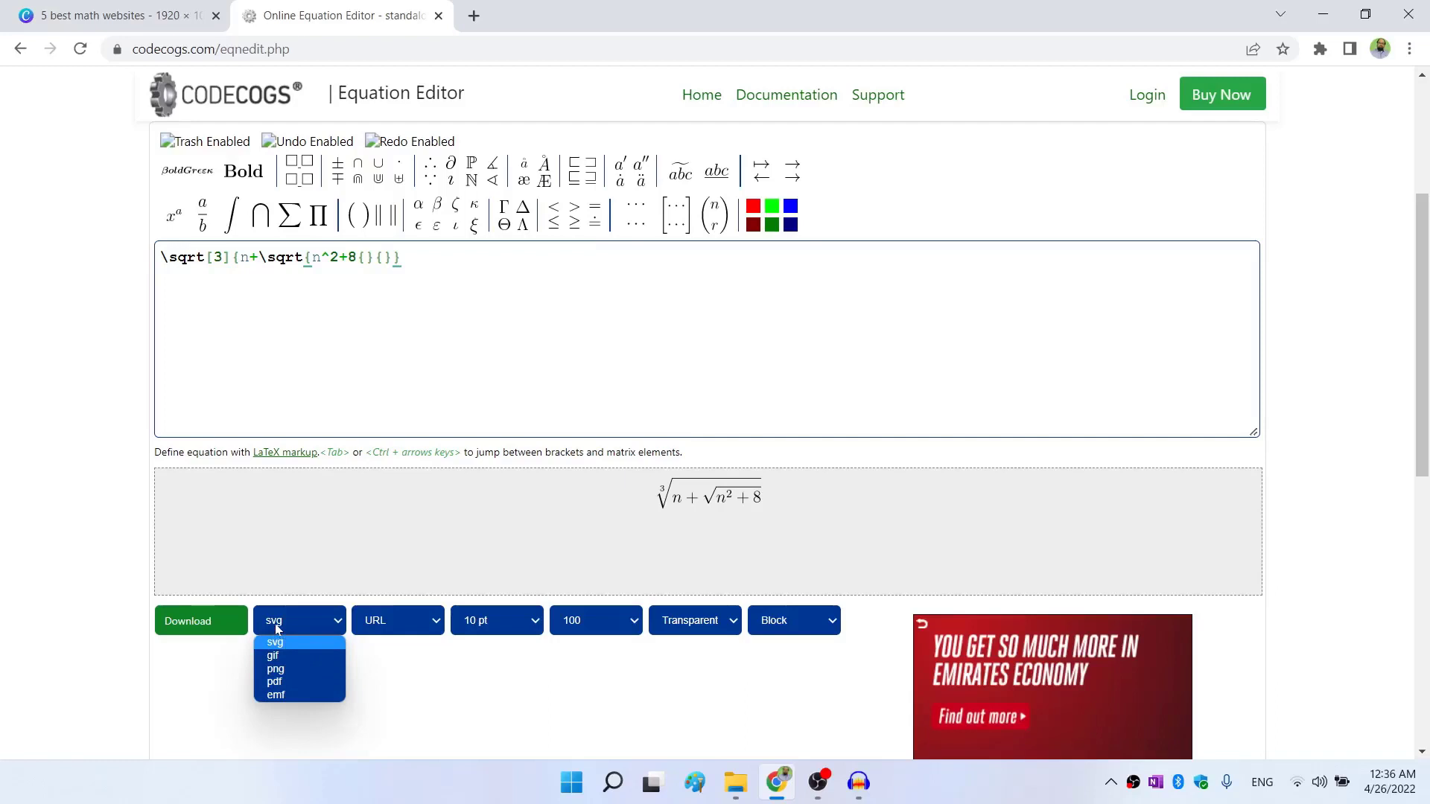
{"action": "left_click", "coordinate": [274, 642]}
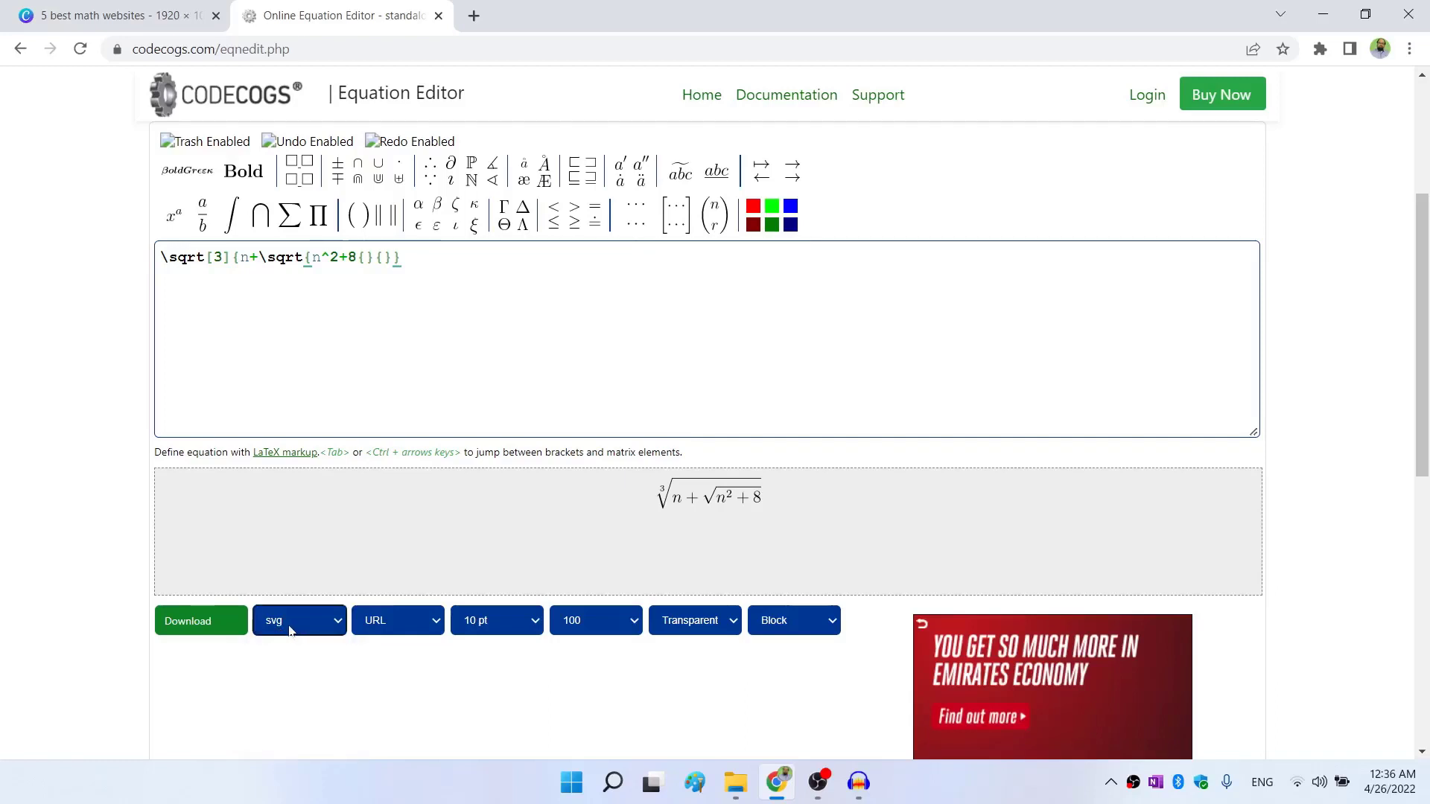
{"action": "left_click", "coordinate": [201, 621]}
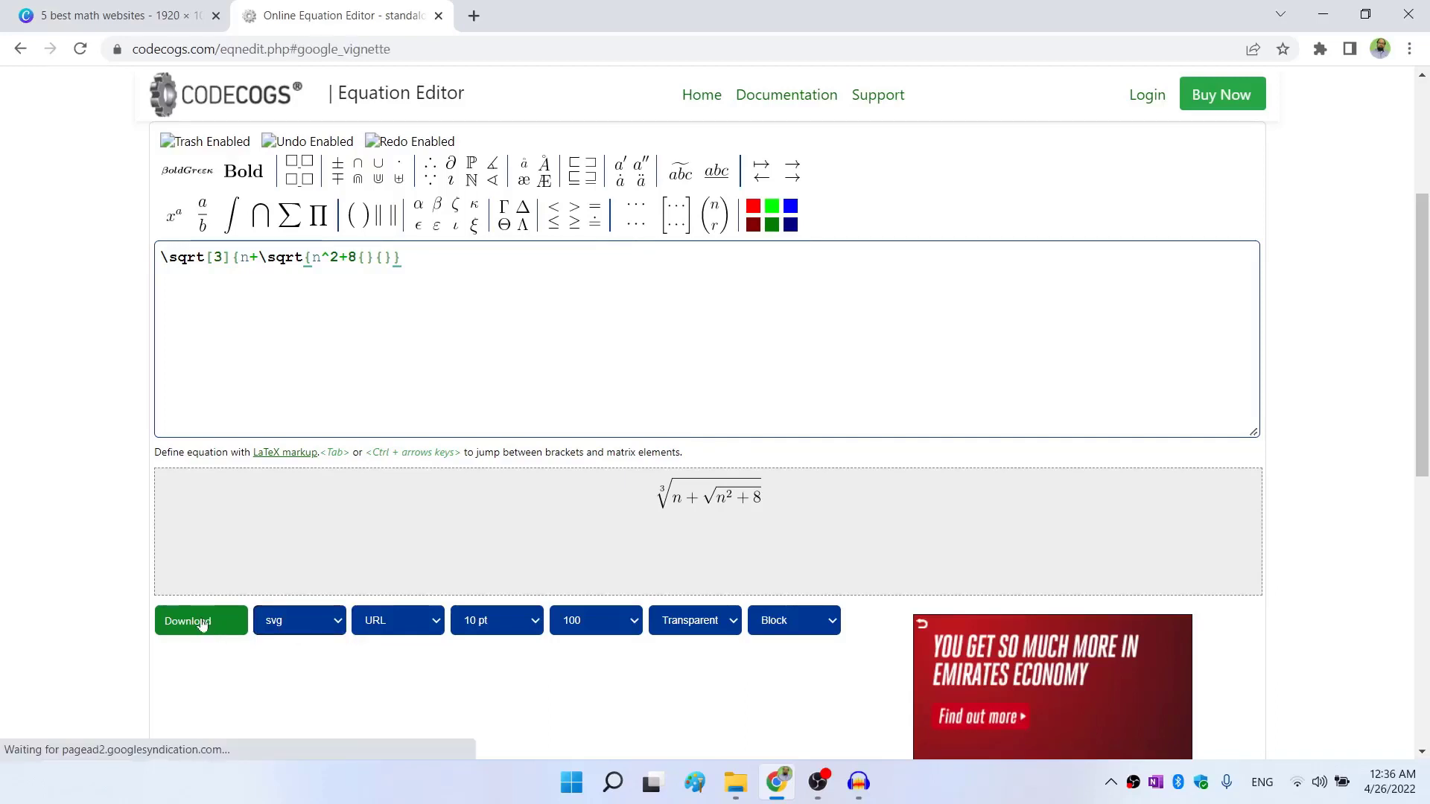
{"action": "left_click", "coordinate": [201, 621]}
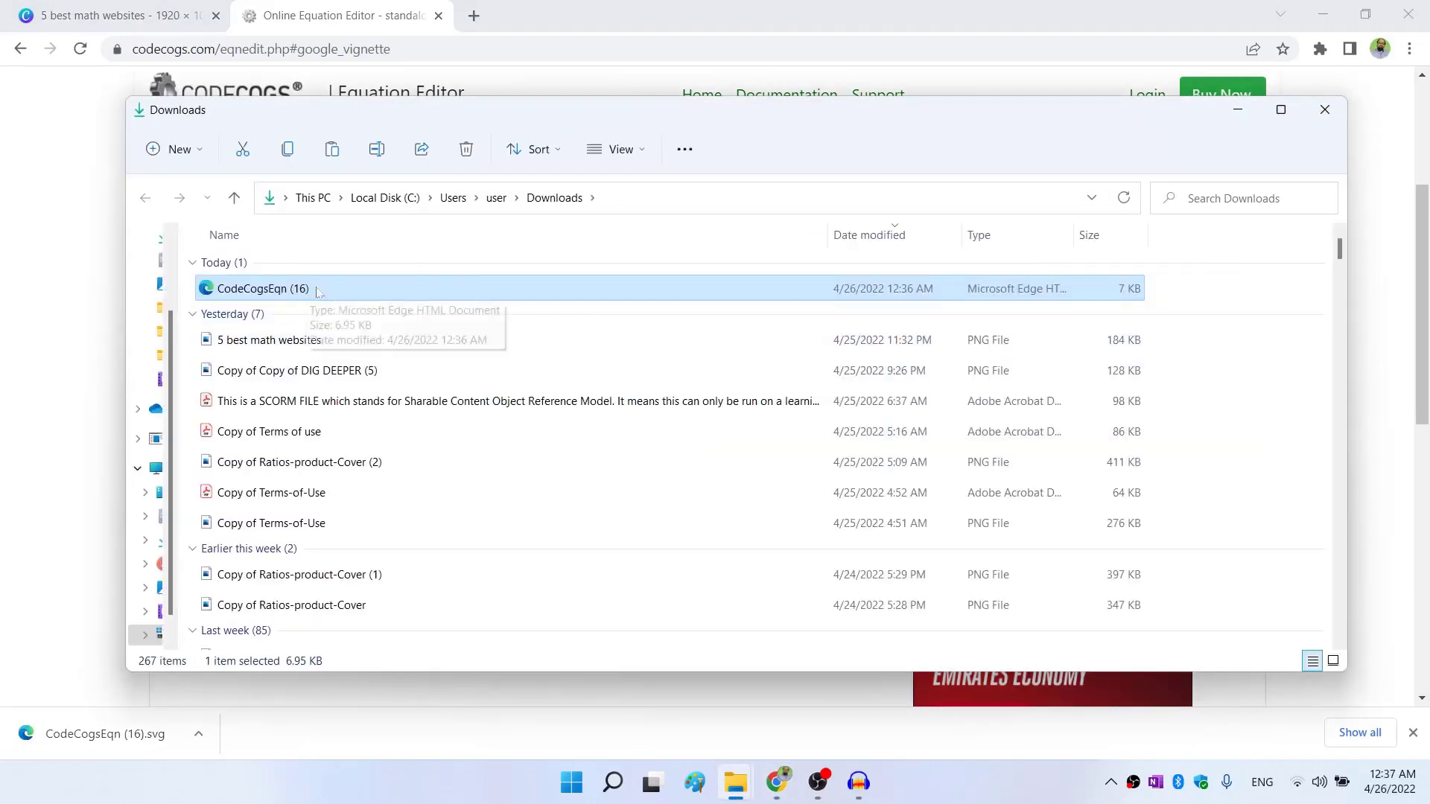
{"action": "mouse_move", "coordinate": [325, 295]}
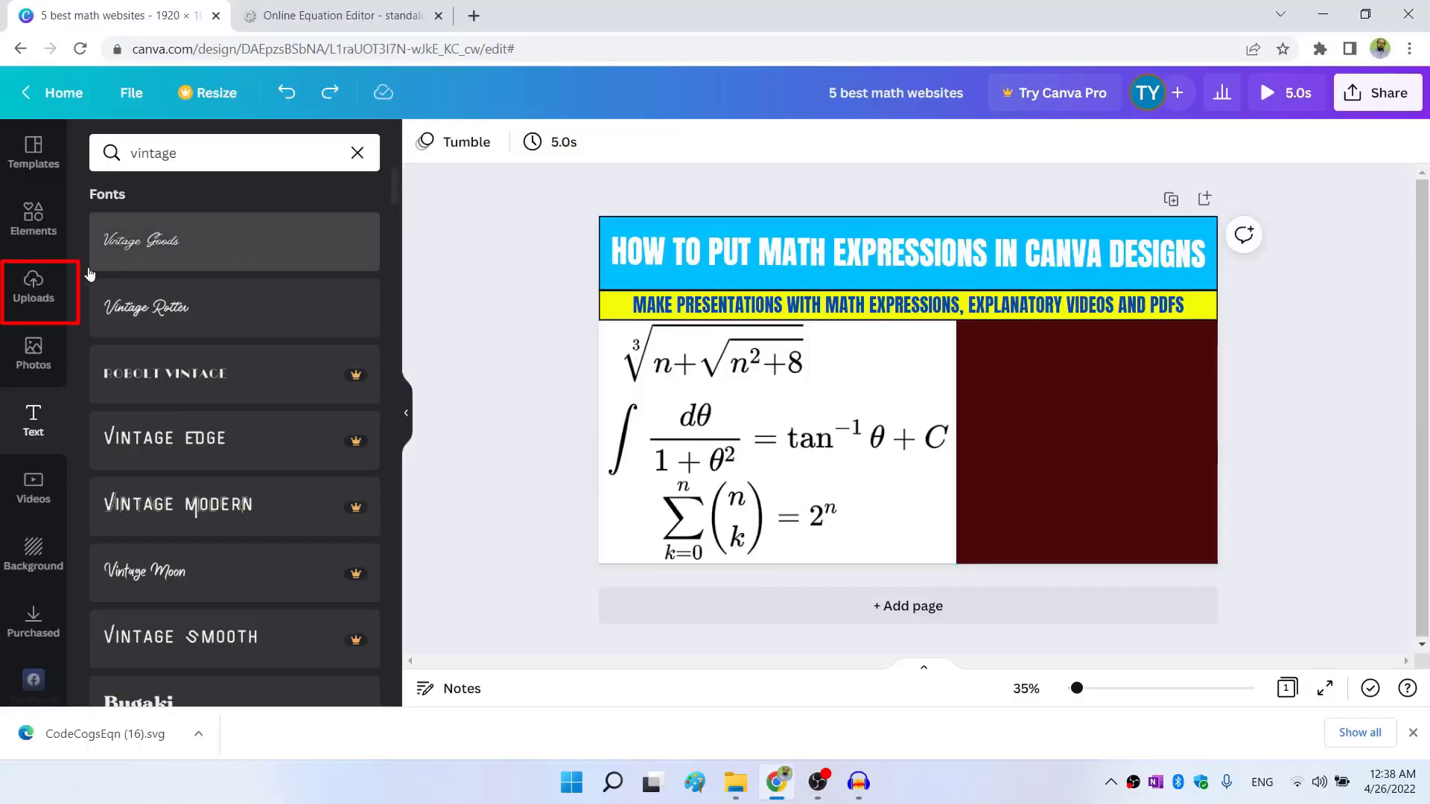
Upload CodeCogsEqn (16) from the computer into Canva's Uploads.
{"action": "left_click", "coordinate": [33, 292]}
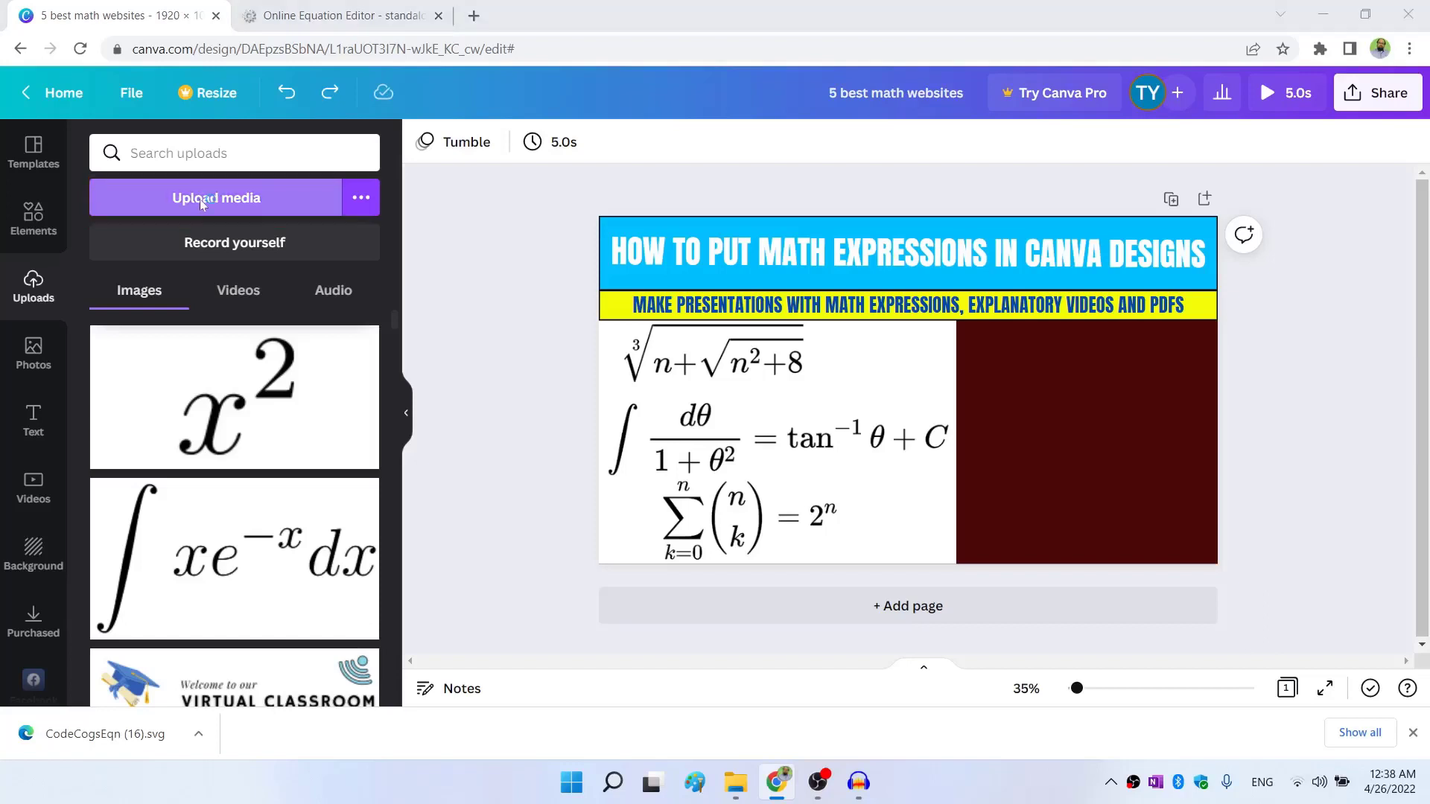
{"action": "left_click", "coordinate": [216, 197]}
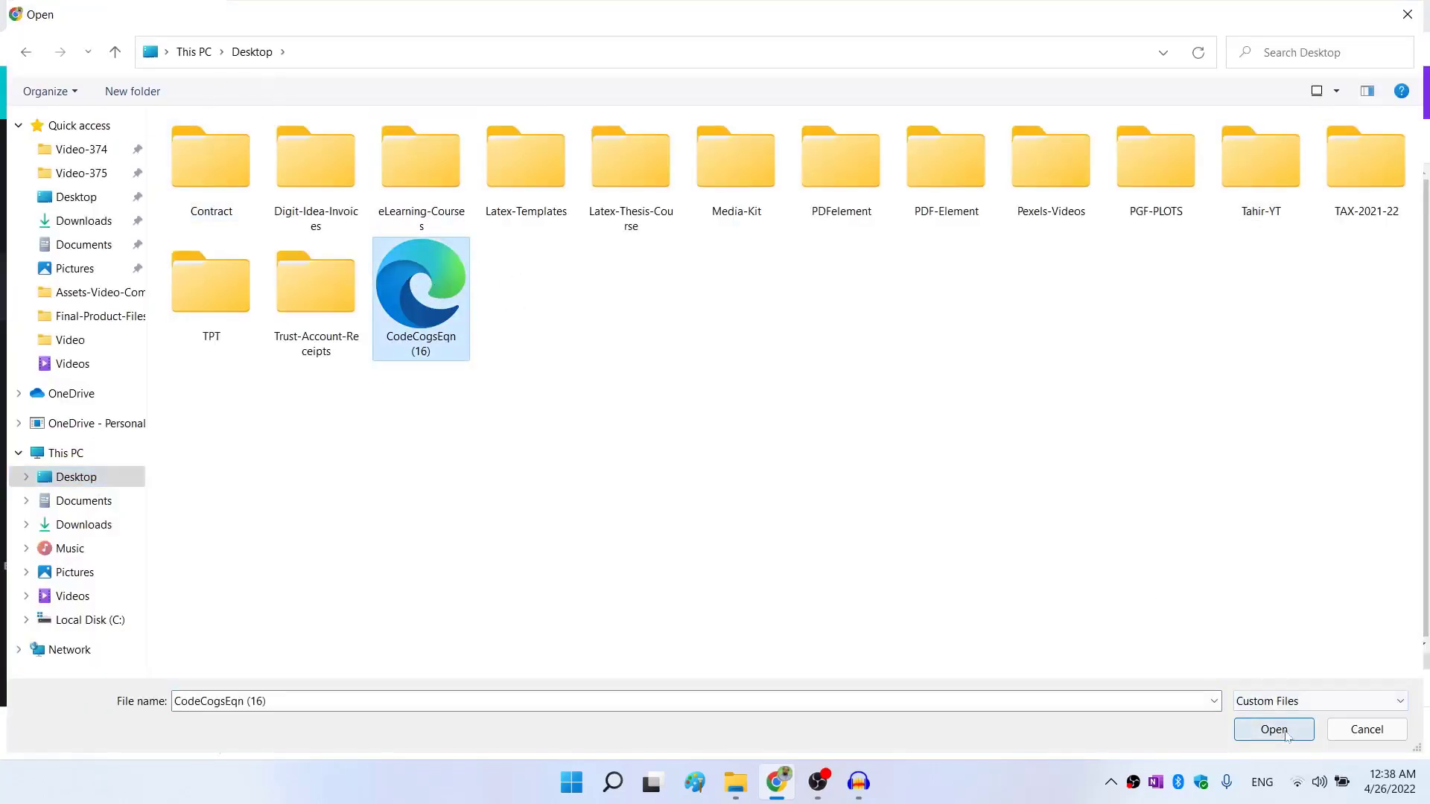
{"action": "left_click", "coordinate": [1274, 729]}
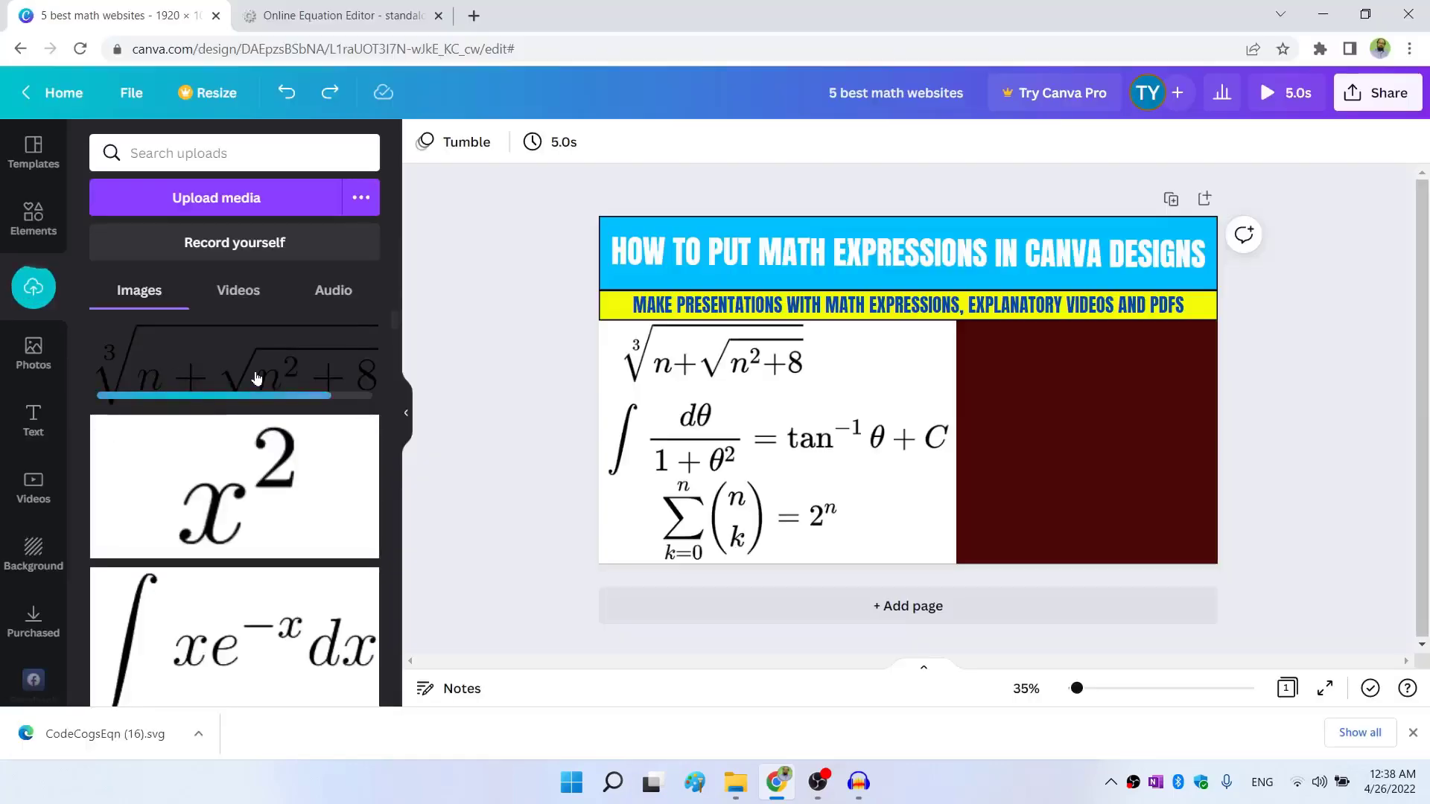
Place the uploaded cube-root expression at the top of the slide's dark red area.
{"action": "left_click_drag", "start_coordinate": [255, 374], "coordinate": [903, 374]}
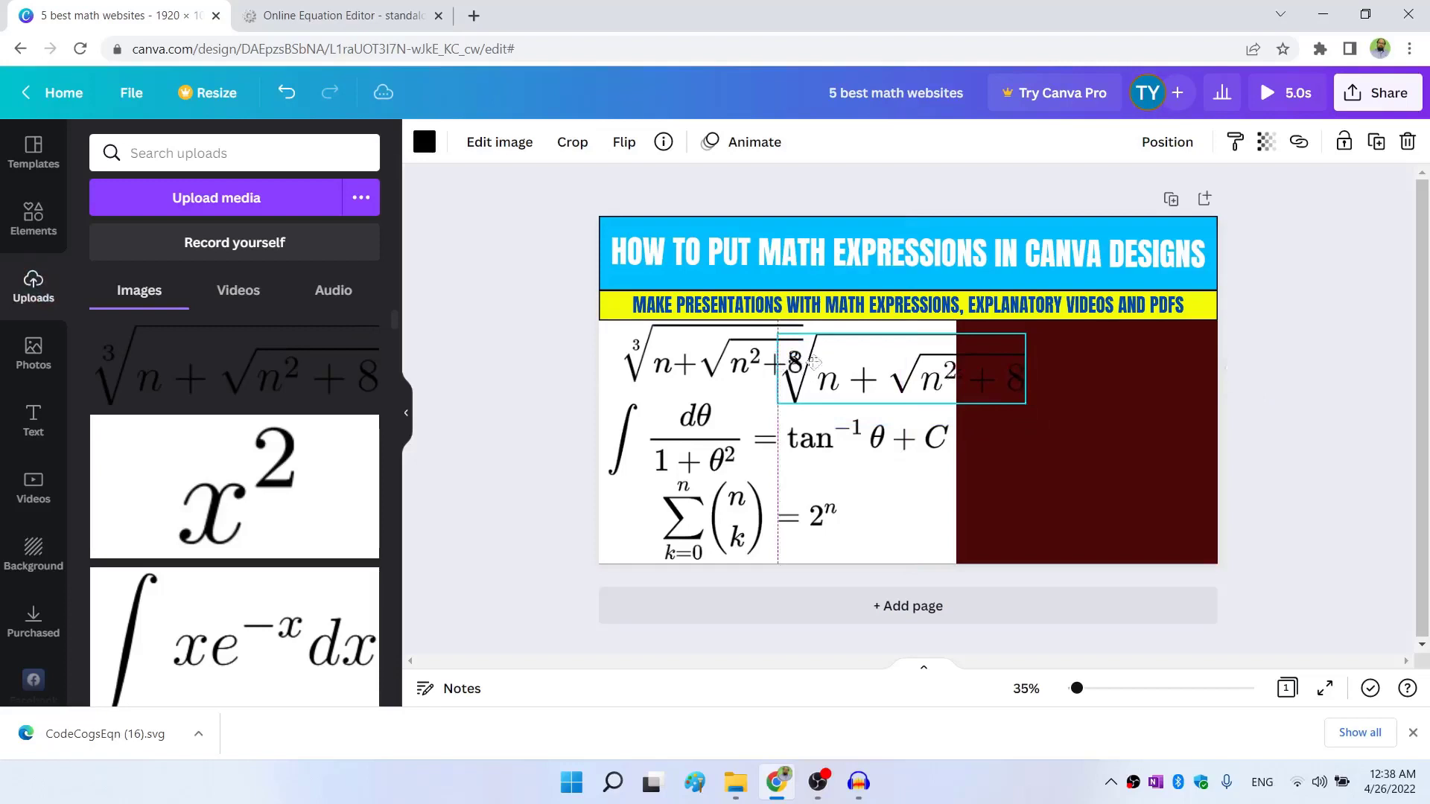
{"action": "left_click_drag", "start_coordinate": [899, 373], "coordinate": [926, 387]}
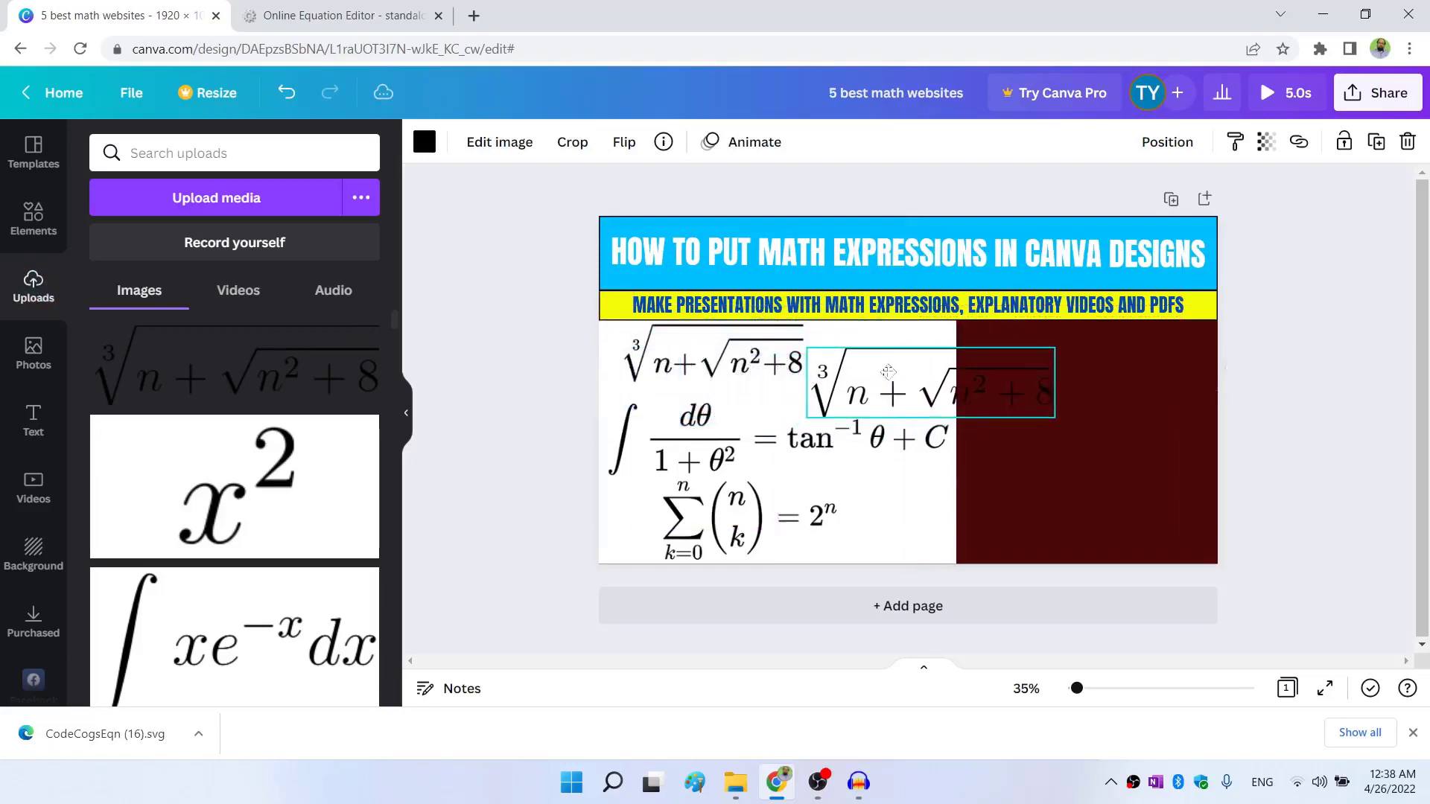
{"action": "left_click_drag", "start_coordinate": [889, 383], "coordinate": [1042, 356]}
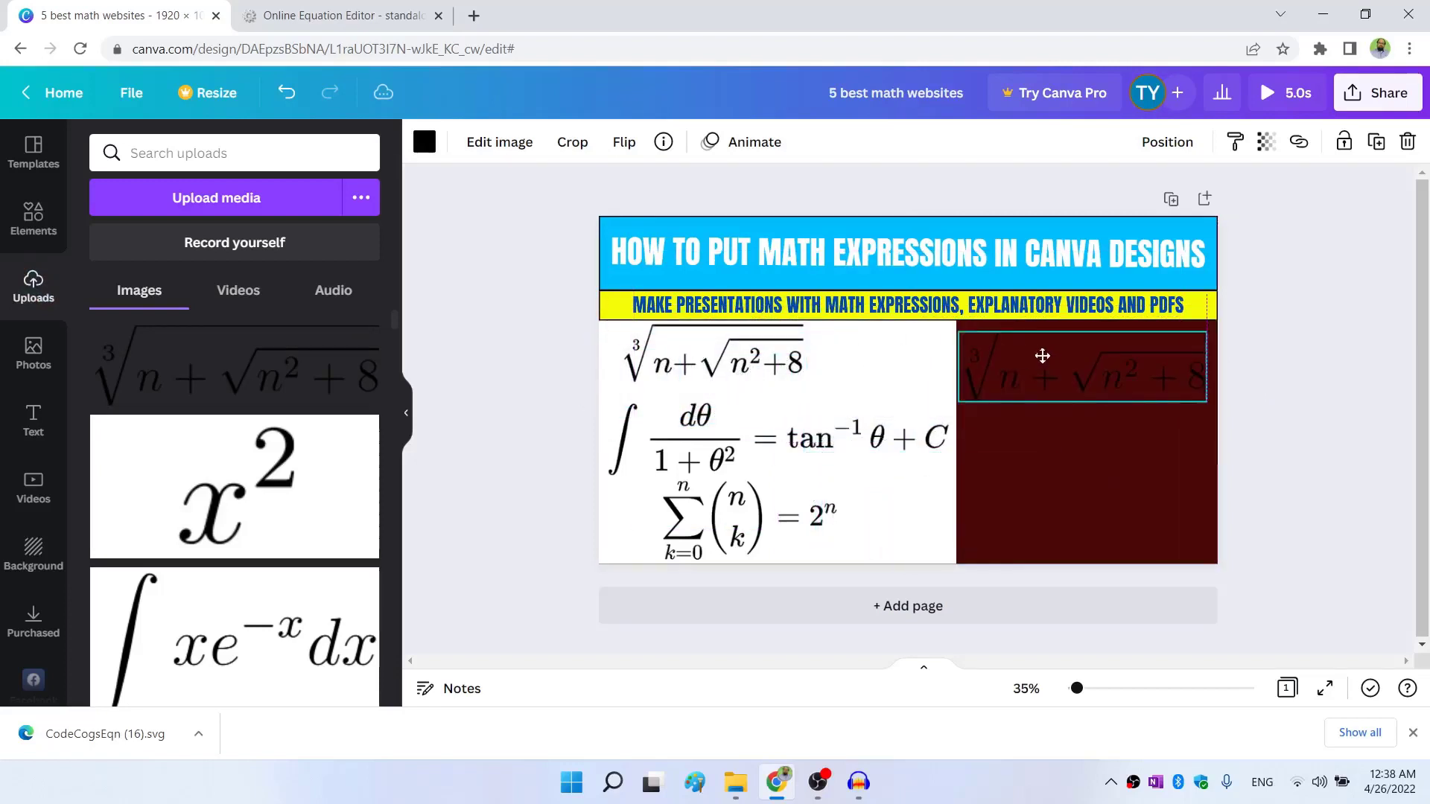
Recolour the placed expression white and deselect it.
{"action": "left_click", "coordinate": [1082, 364]}
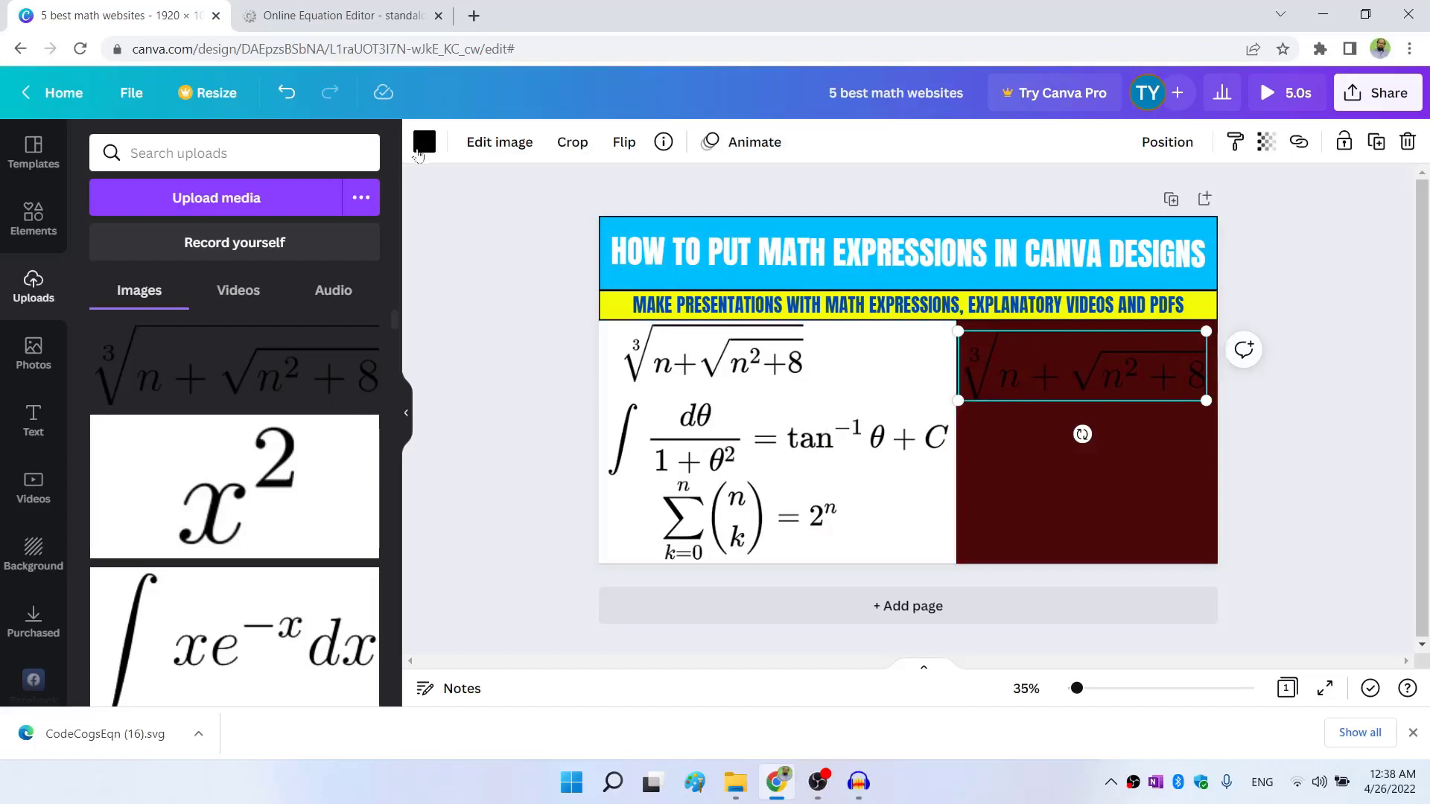
{"action": "left_click", "coordinate": [425, 142]}
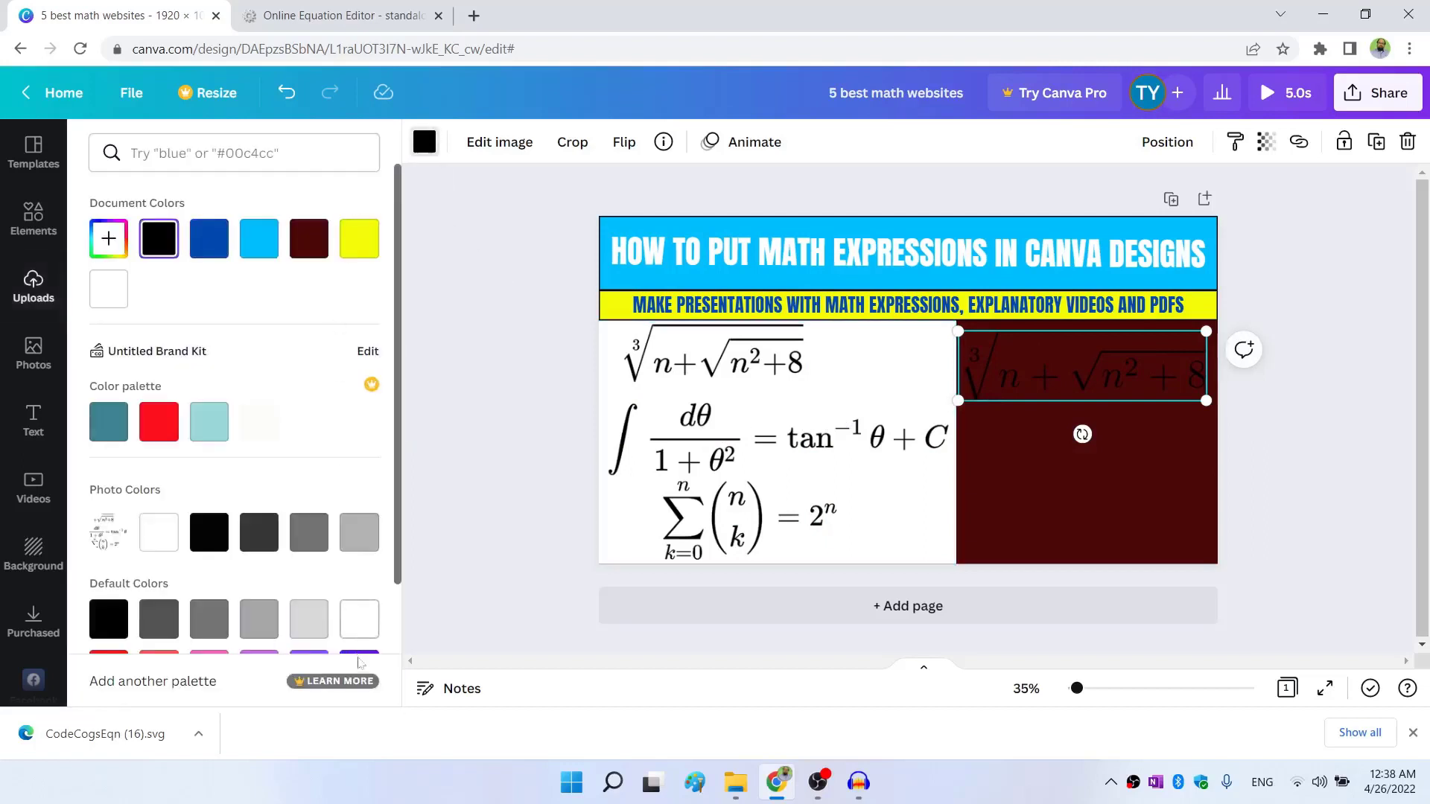
{"action": "left_click", "coordinate": [358, 619]}
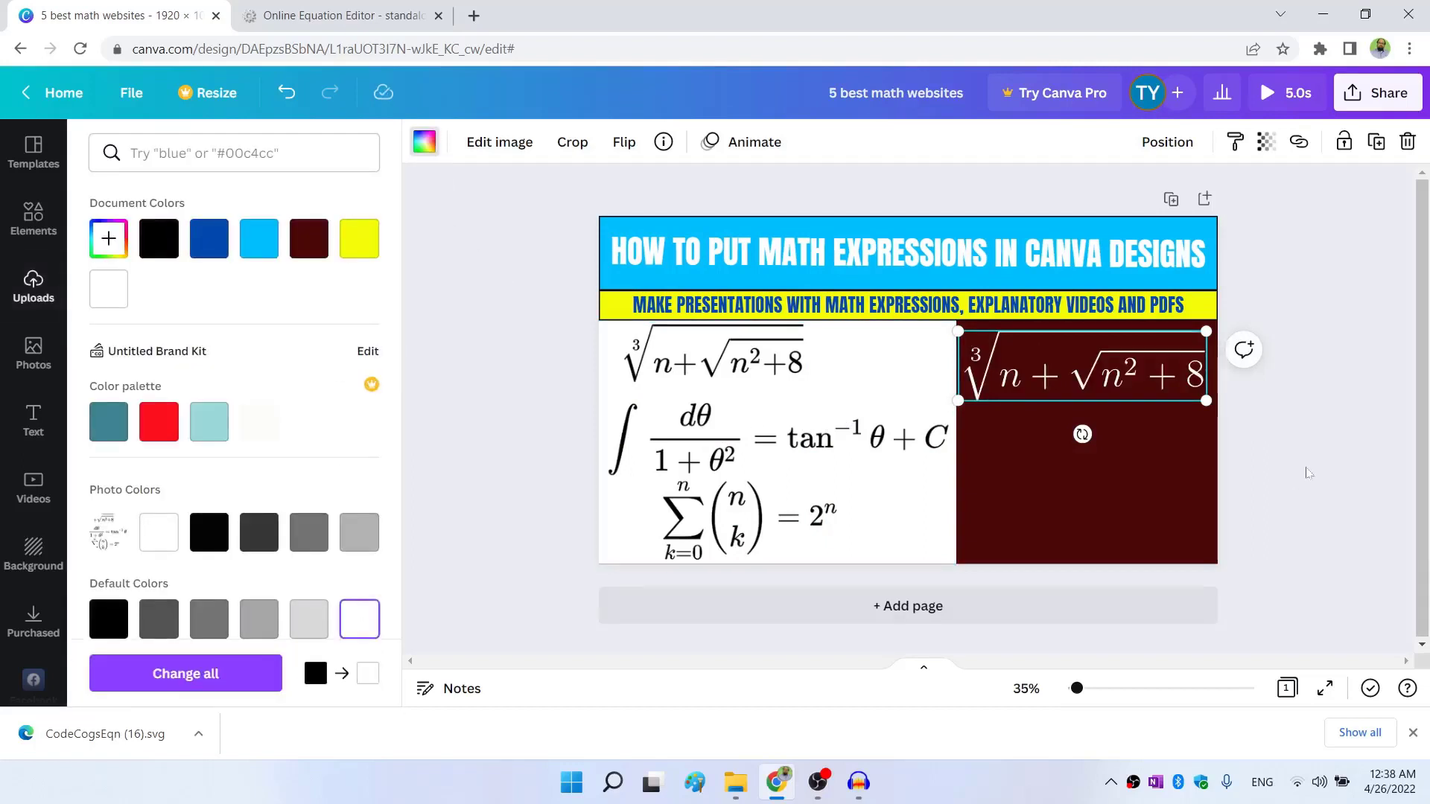
{"action": "left_click", "coordinate": [33, 287]}
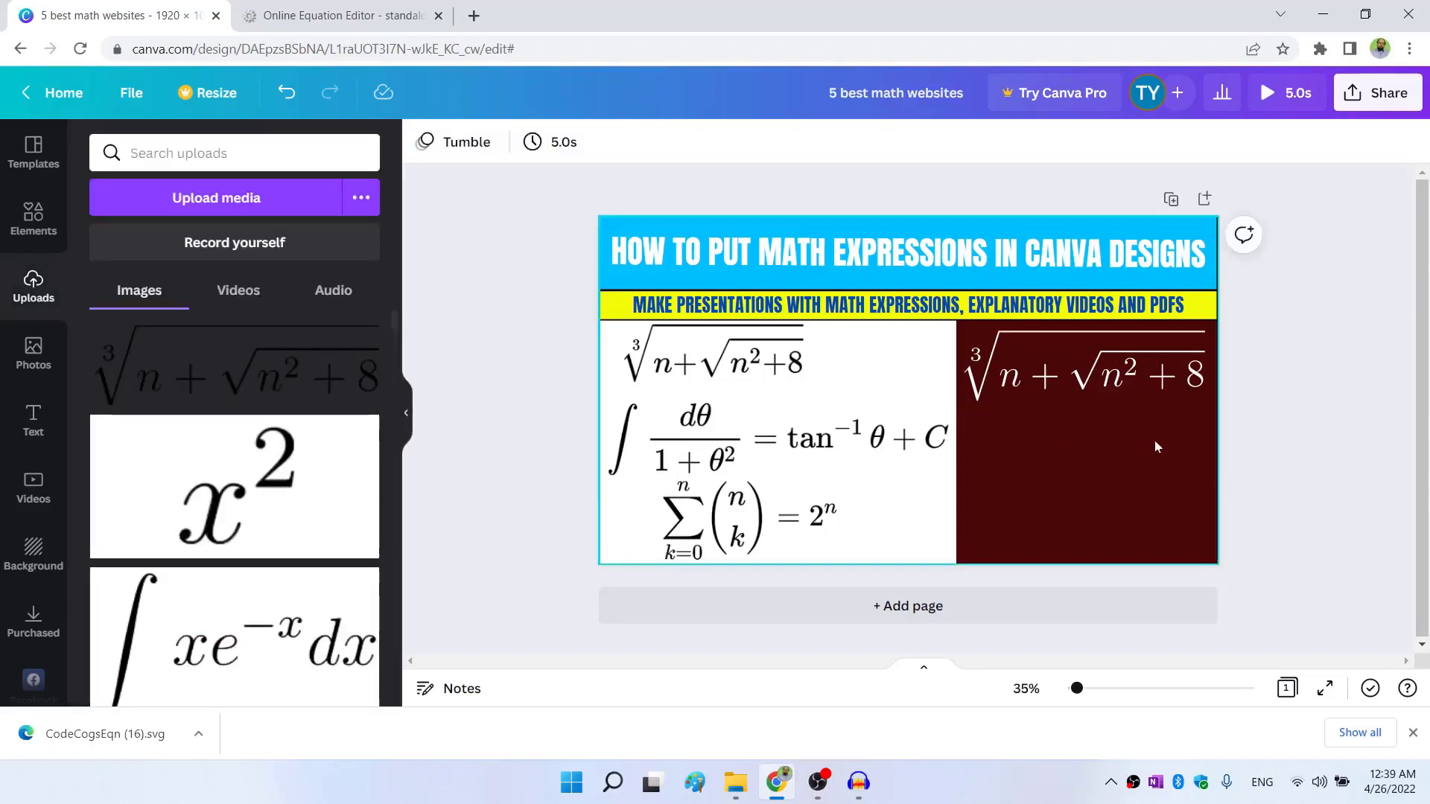
{"action": "mouse_move", "coordinate": [1201, 477]}
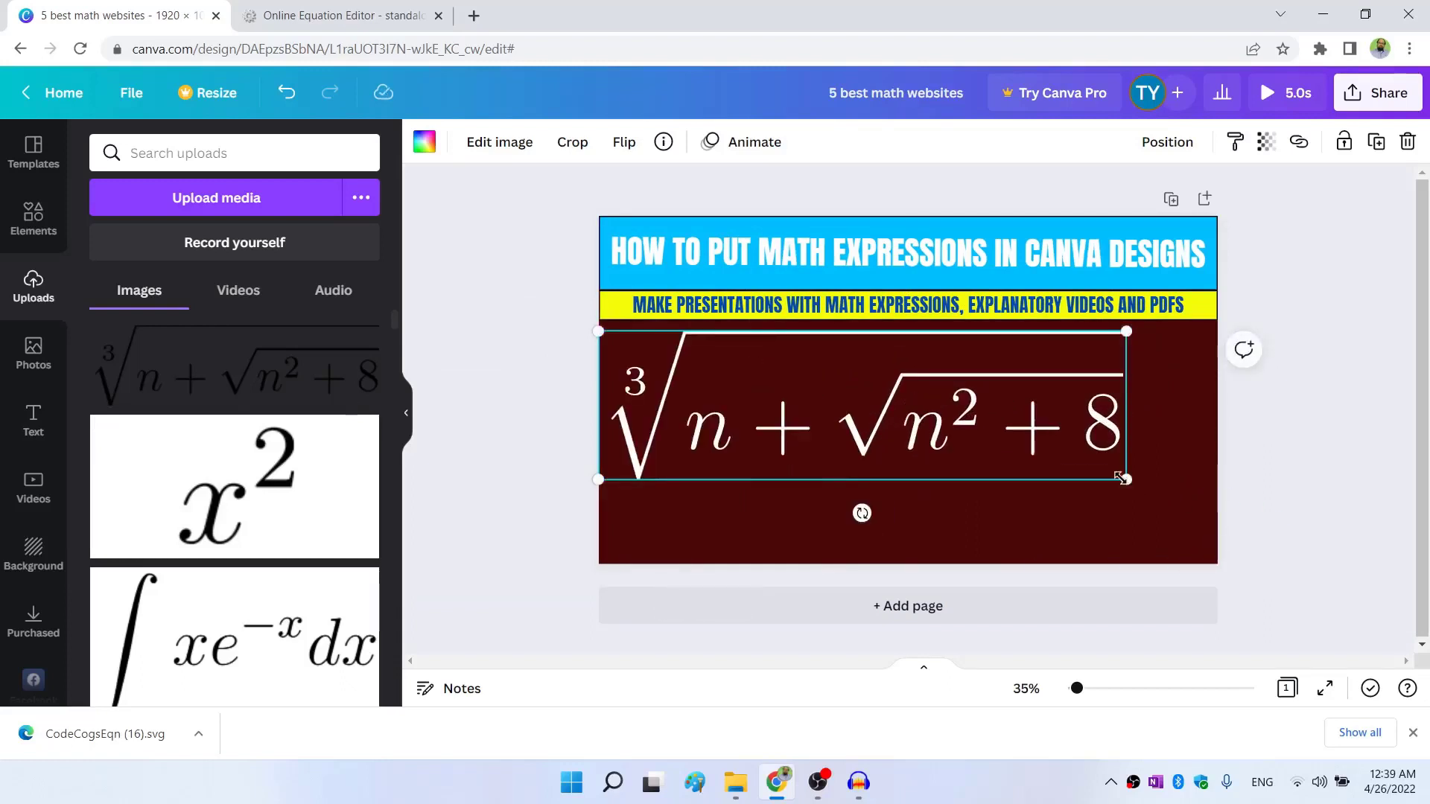
Enlarge the white expression across the dark red area, then return to the CodeCogs editor page.
{"action": "left_click_drag", "start_coordinate": [1126, 478], "coordinate": [1206, 503]}
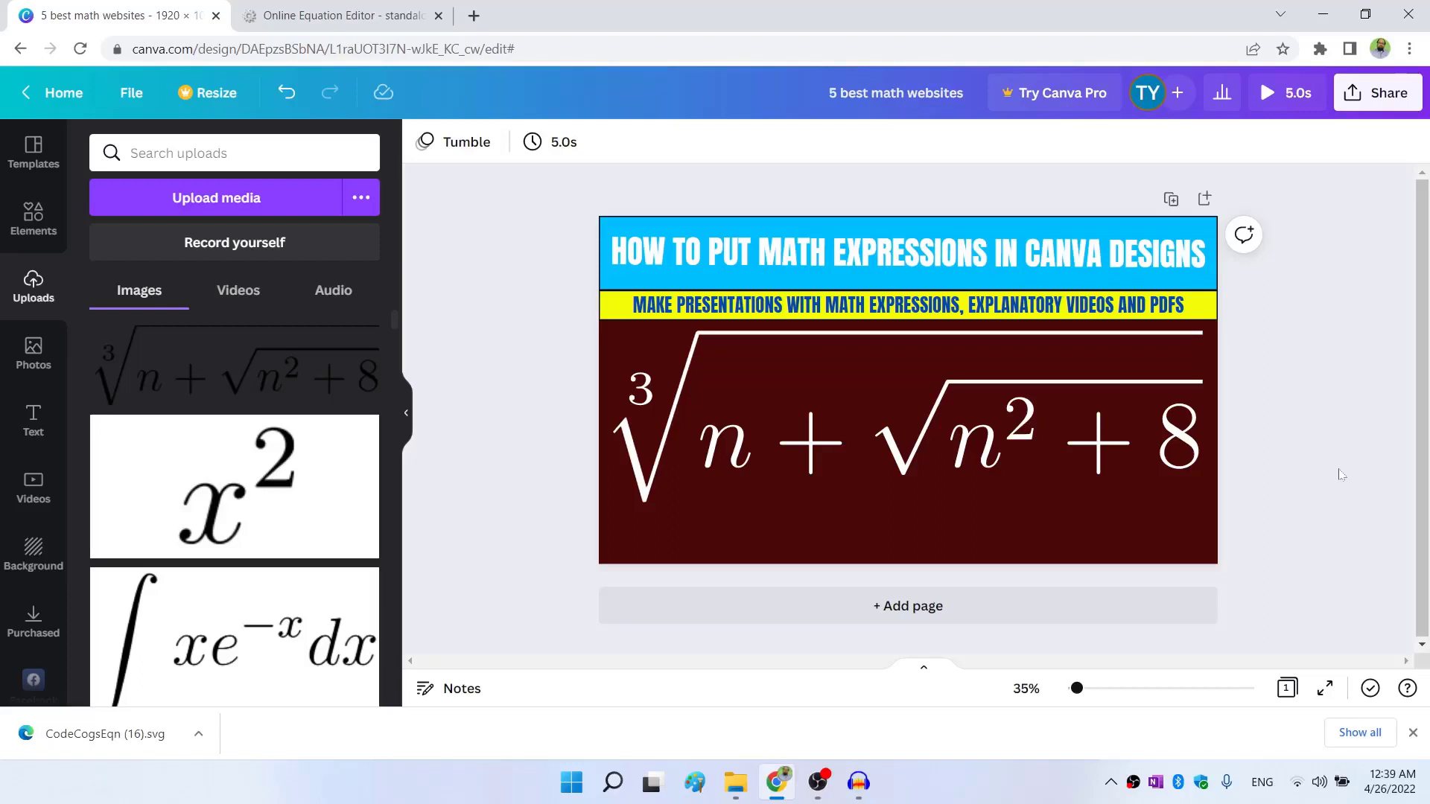
{"action": "left_click", "coordinate": [338, 17]}
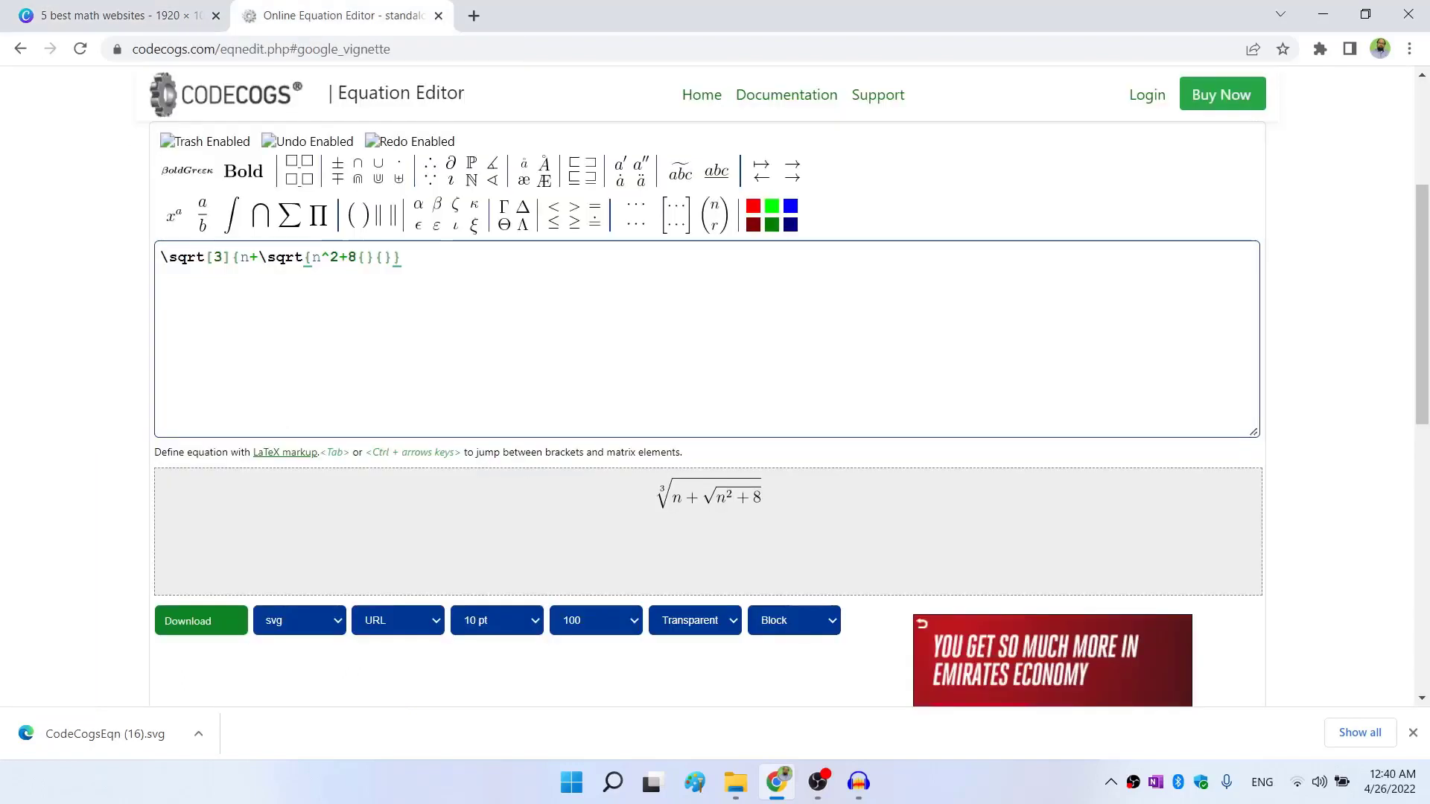